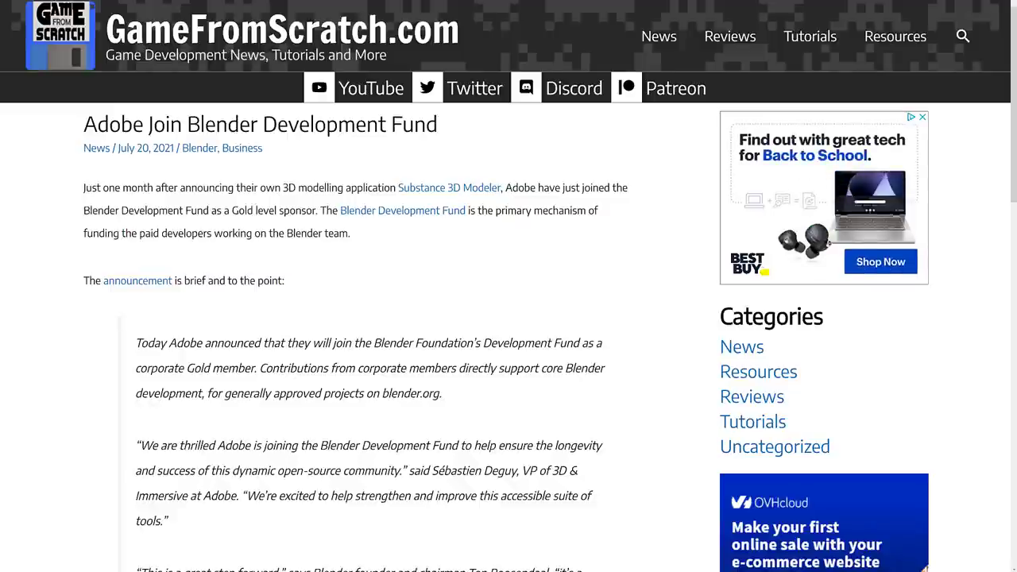
mouse_move(454, 272)
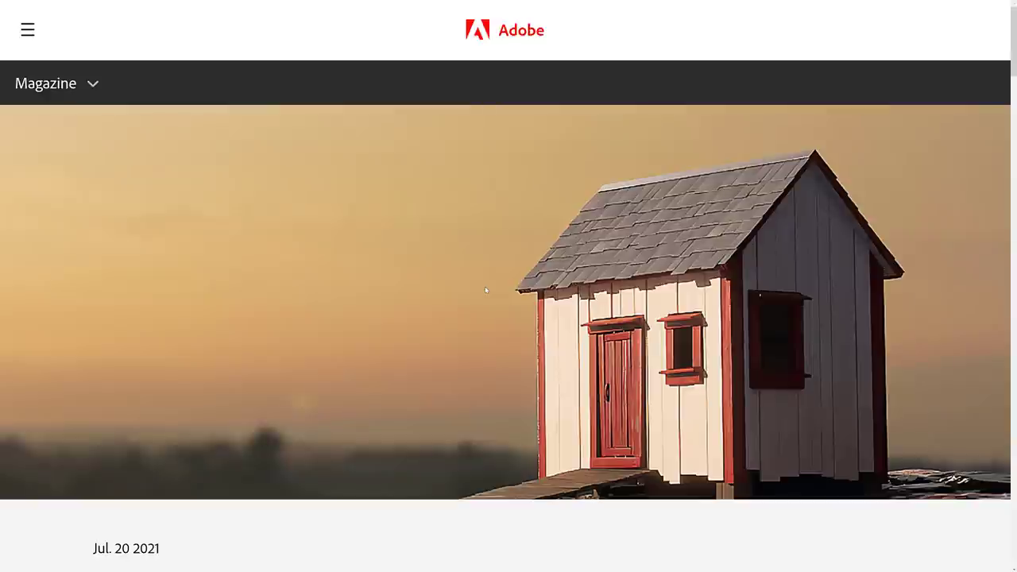
Step: Browse the articles, then scroll the Substance 3D add-on article to its download link
scroll("down", 3)
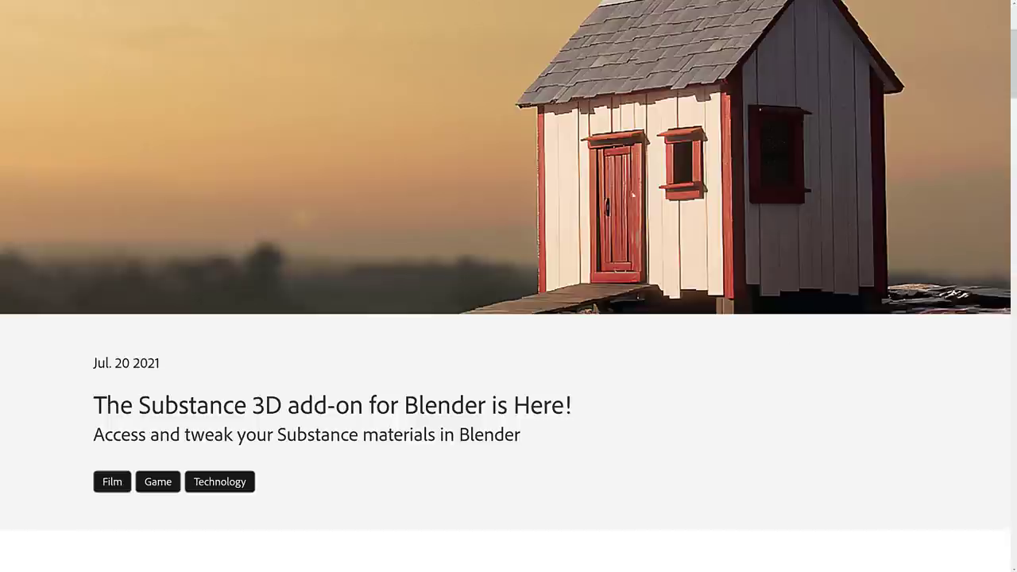
mouse_move(634, 195)
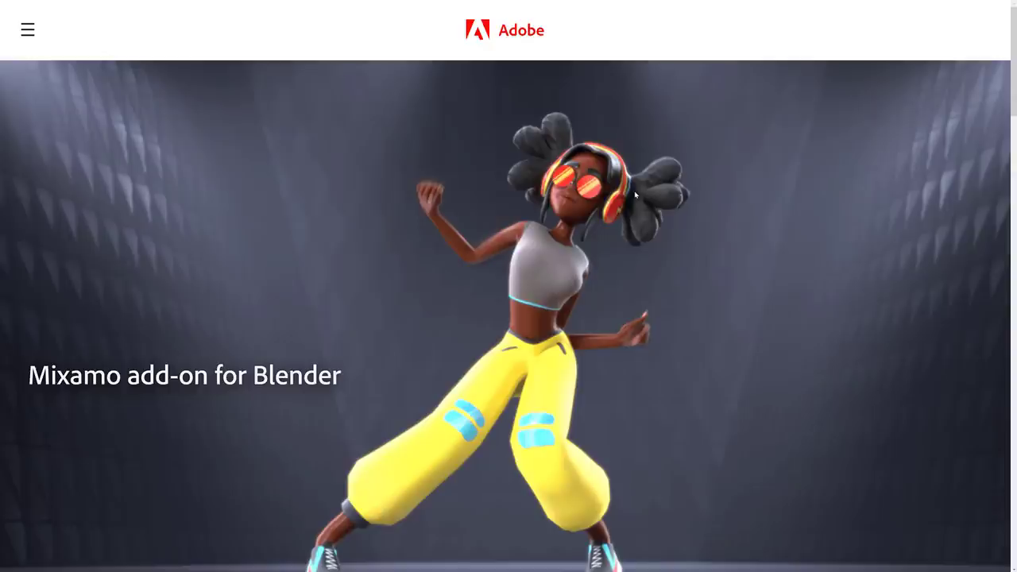
scroll("down", 3)
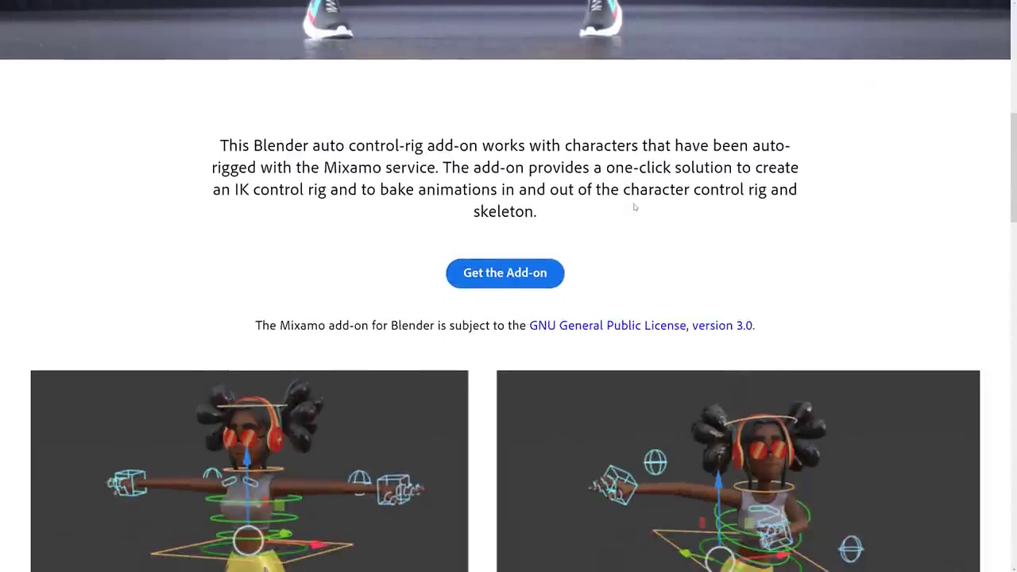
scroll("down", 3)
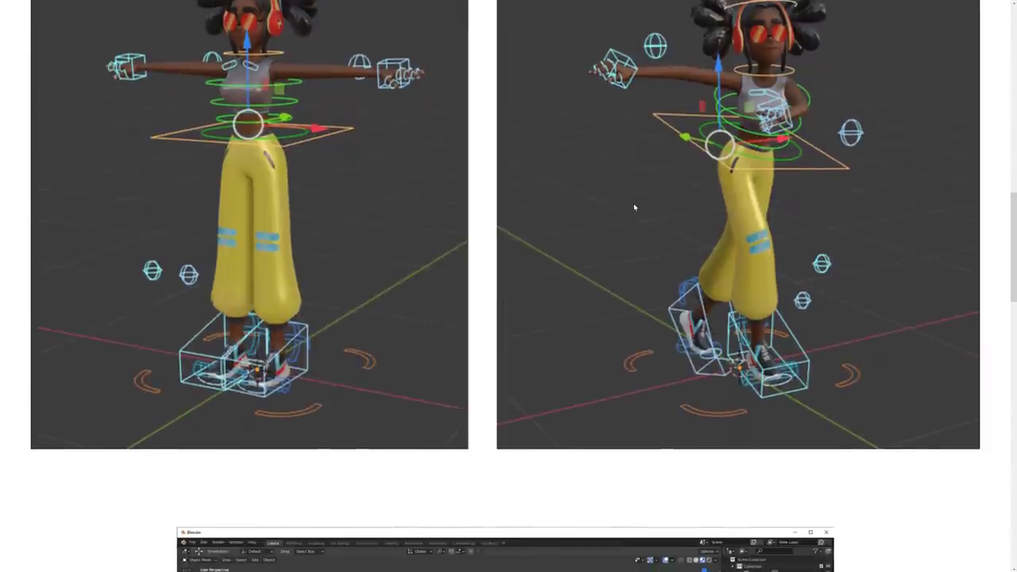
scroll("down", 3)
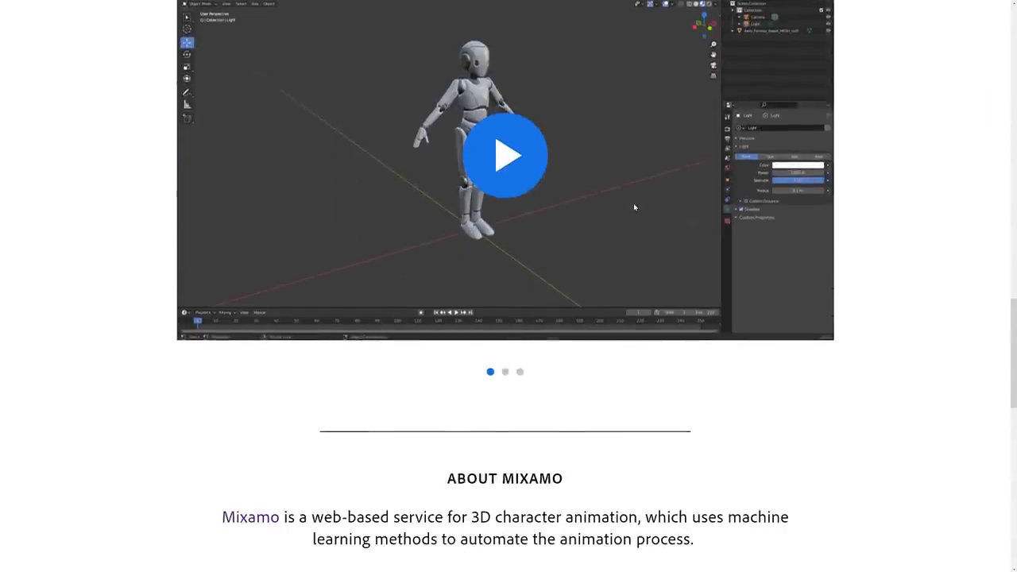
left_click(505, 155)
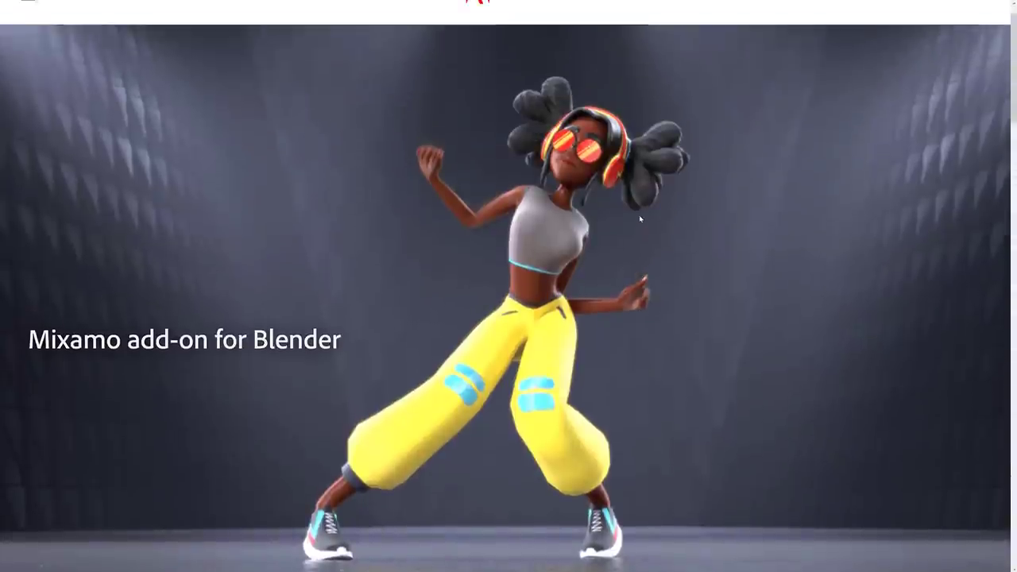
scroll("down", 3)
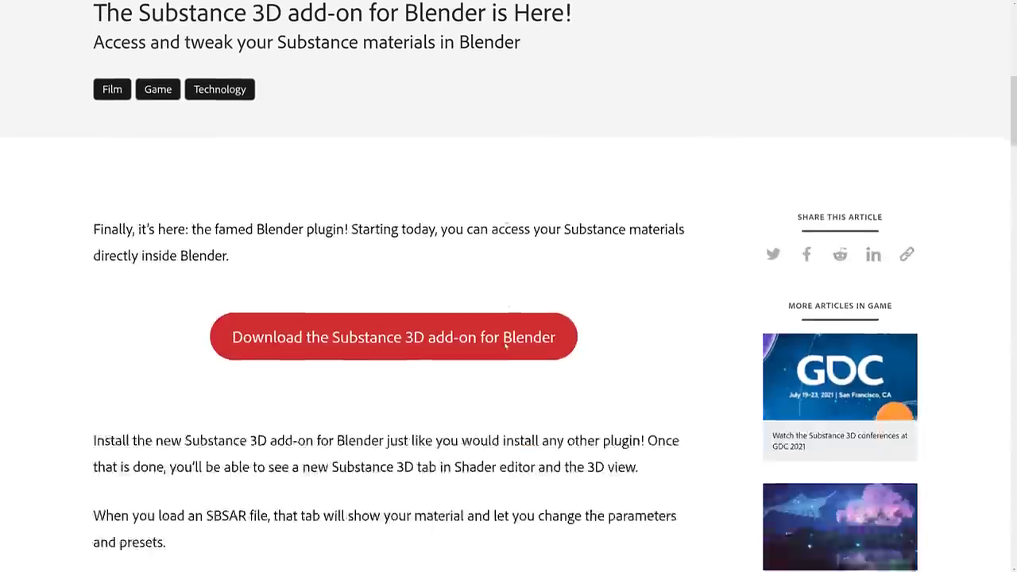
Step: Download the Substance 3D add-on and the Mixamo add-on zip into Downloads
left_click(393, 336)
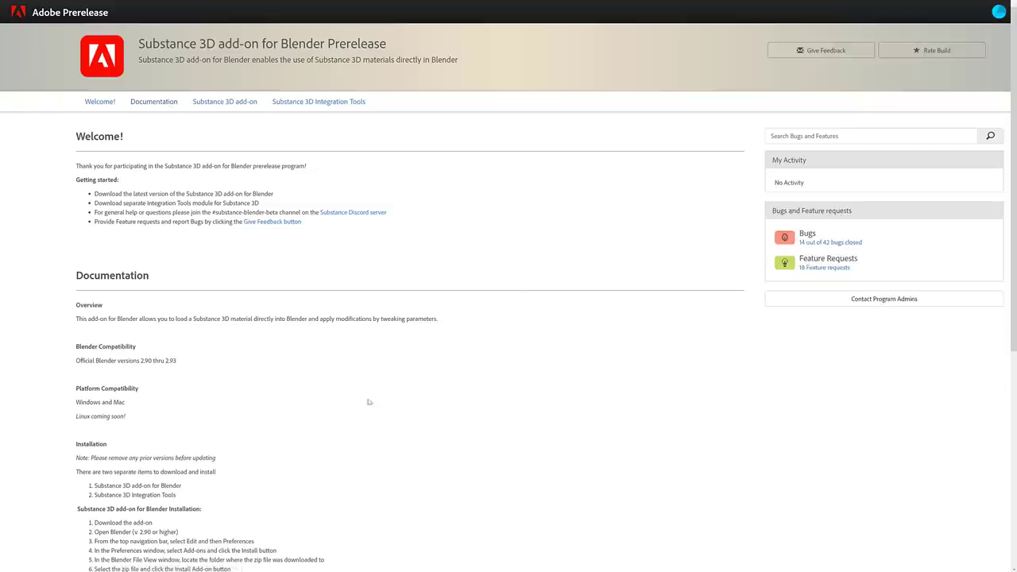
mouse_move(474, 329)
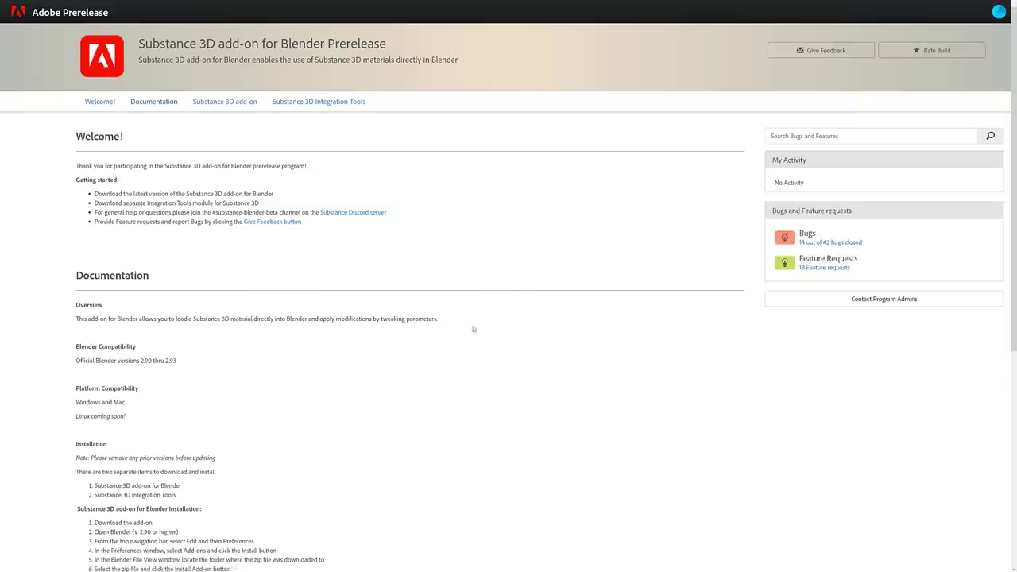
mouse_move(615, 300)
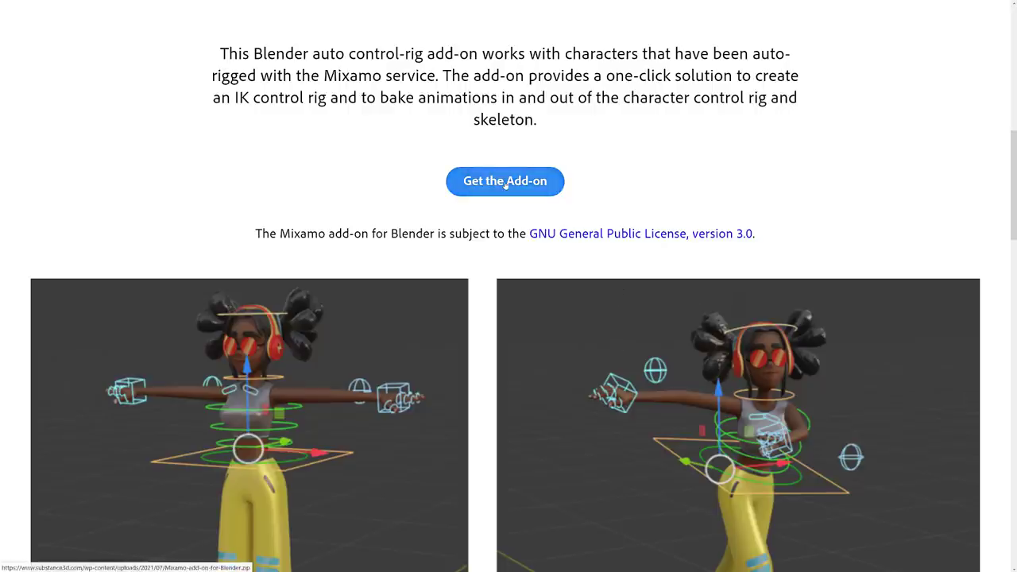
left_click(505, 181)
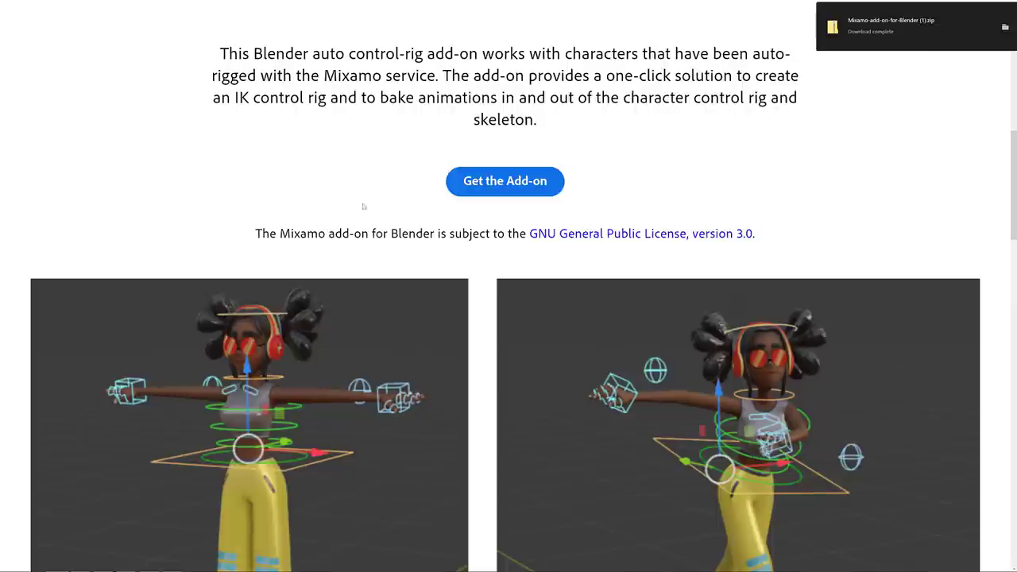
mouse_move(326, 320)
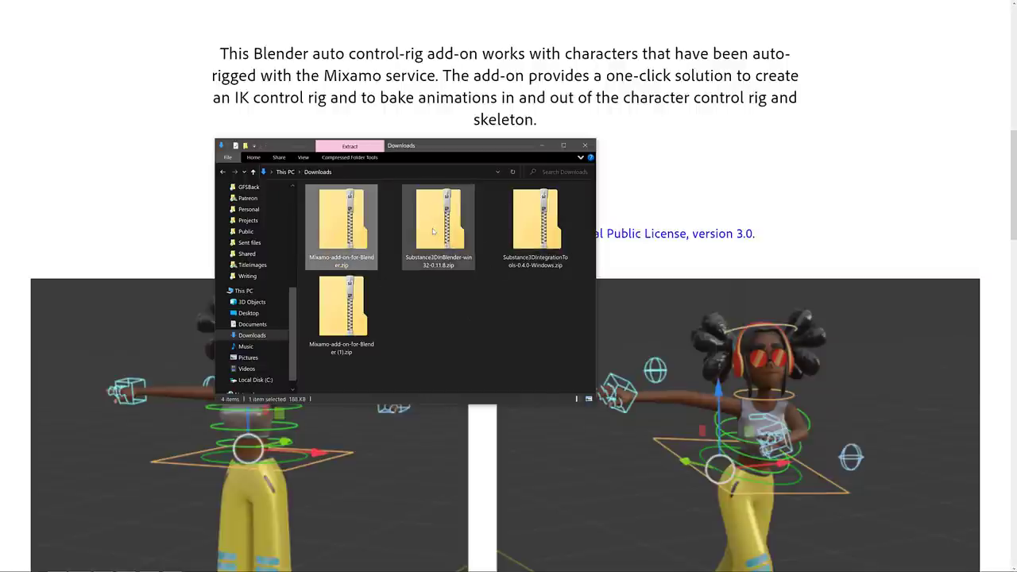
left_click(438, 223)
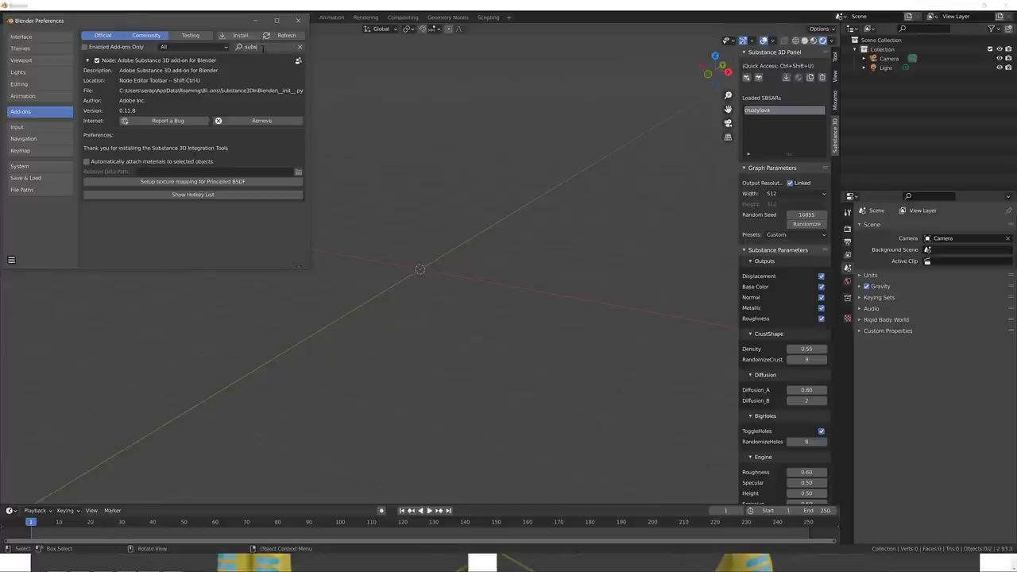
Step: Search add-ons for 'mixa' and enable Animation: Mixamo Rig
type("mixa")
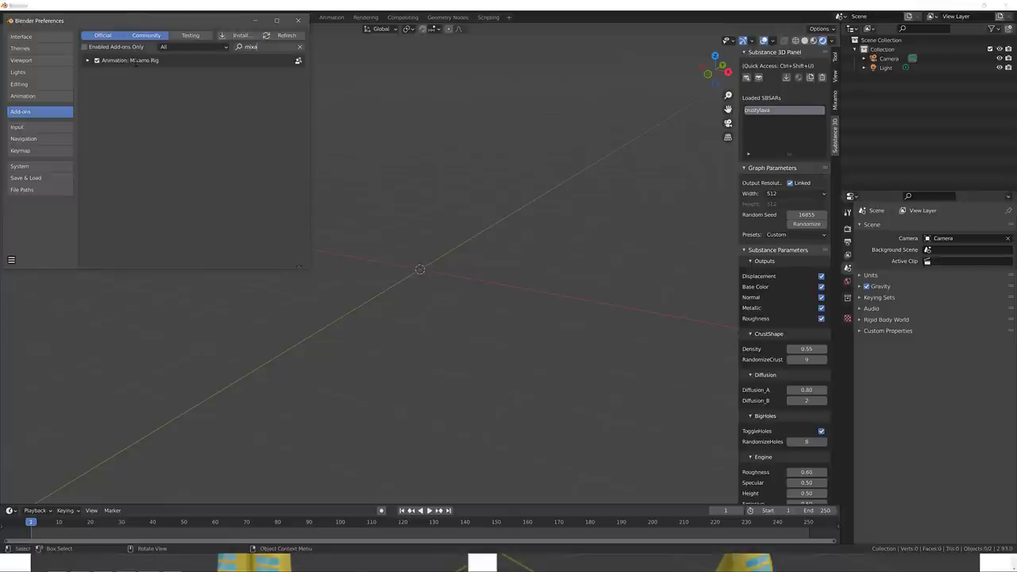
left_click(298, 20)
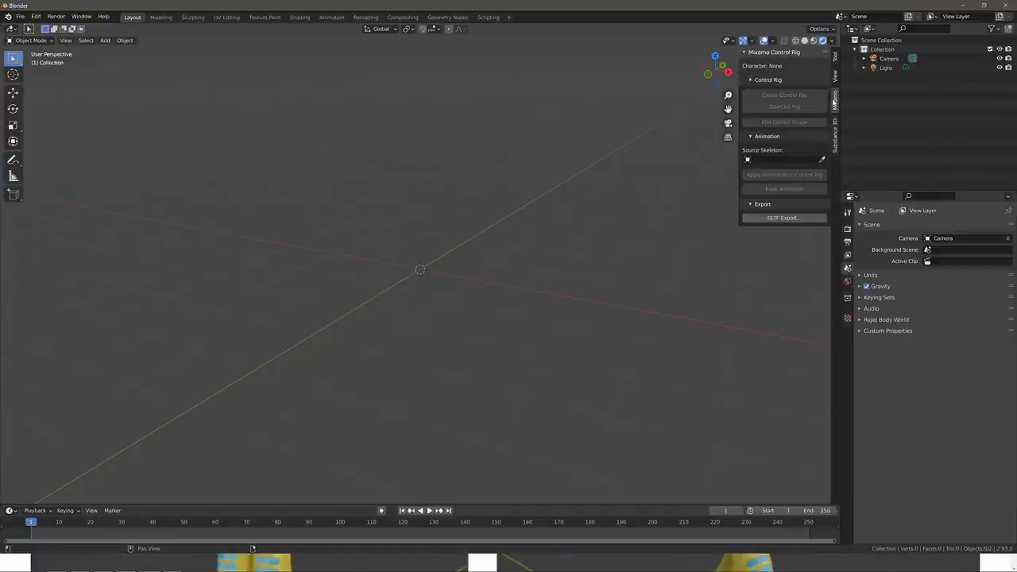
mouse_move(453, 385)
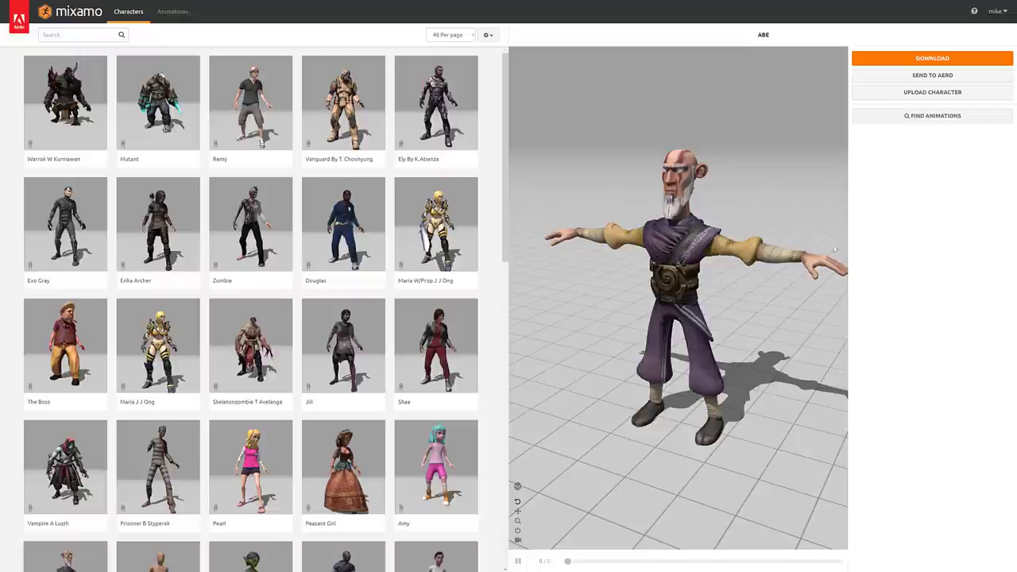
Step: Set Abe's Mixamo download to FBX Binary in T-pose
left_click(933, 58)
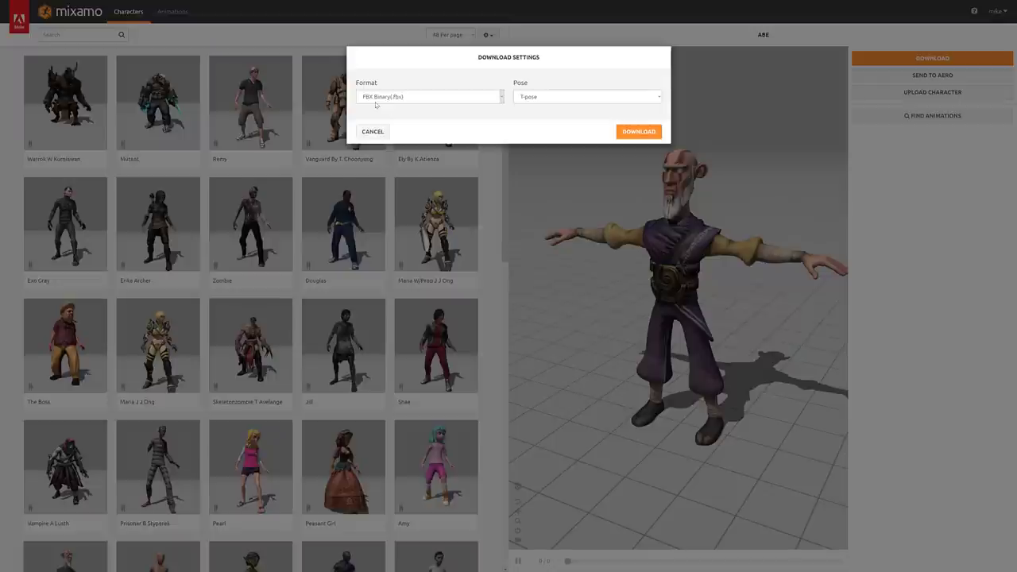
left_click(638, 131)
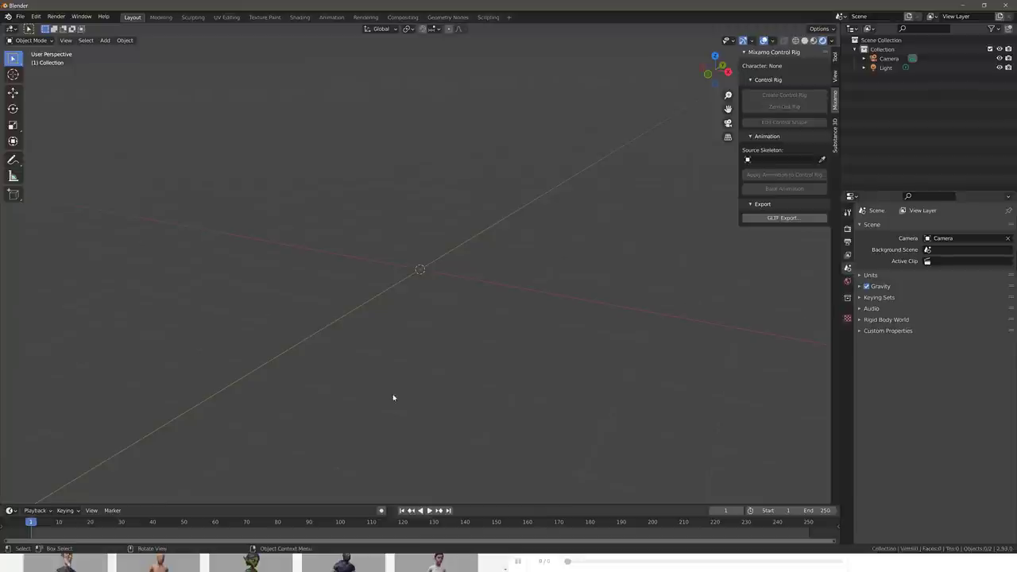
Step: Import Ch39_nonPBR.fbx from the Downloads folder as an FBX
left_click(19, 16)
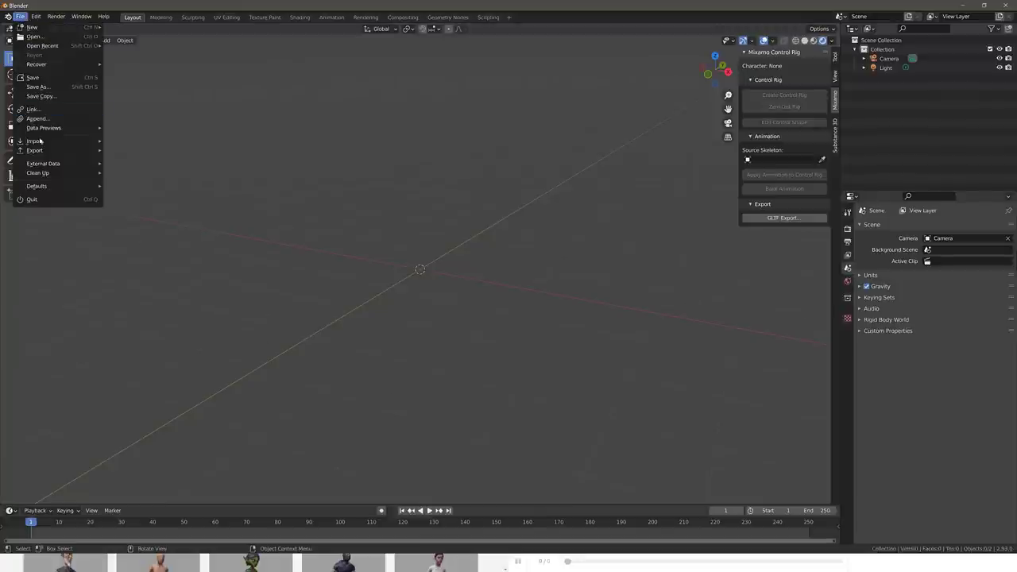
left_click(34, 140)
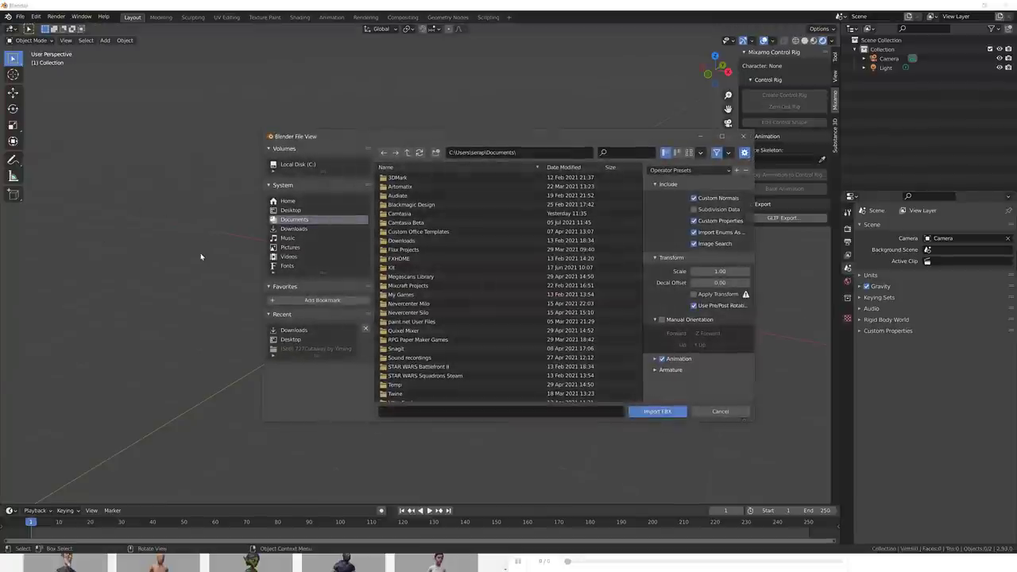
left_click(294, 229)
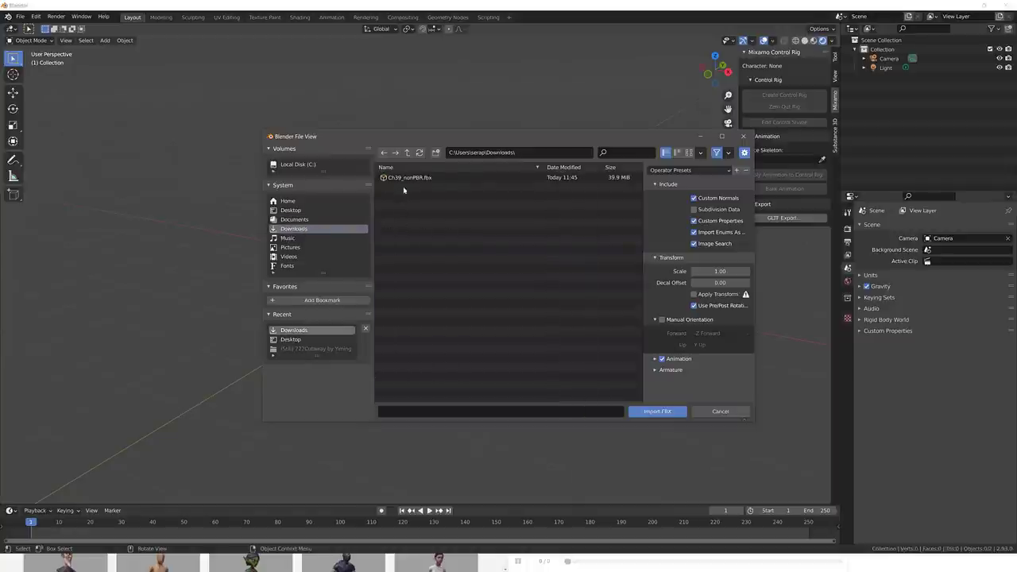
left_click(410, 177)
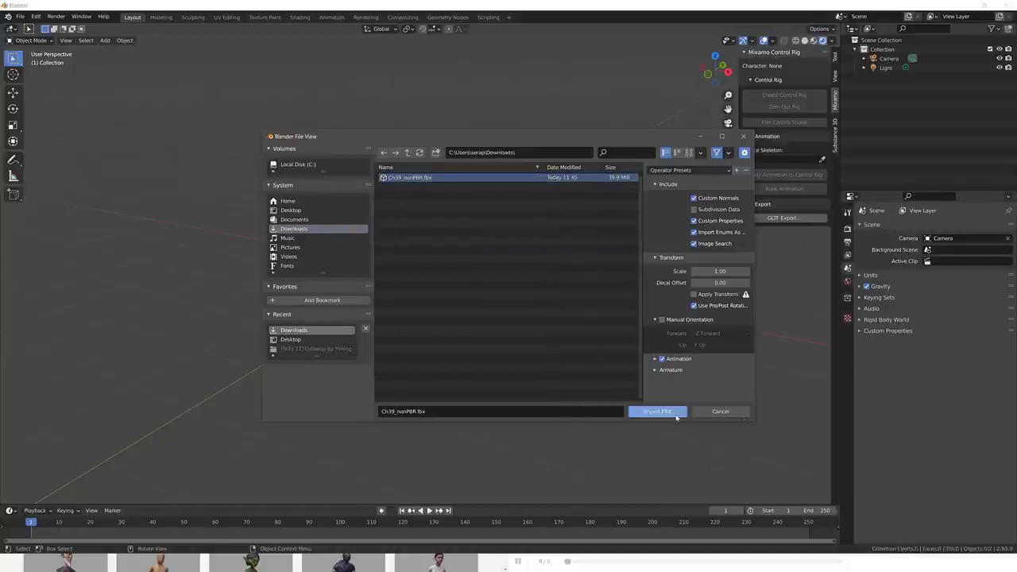
left_click(656, 410)
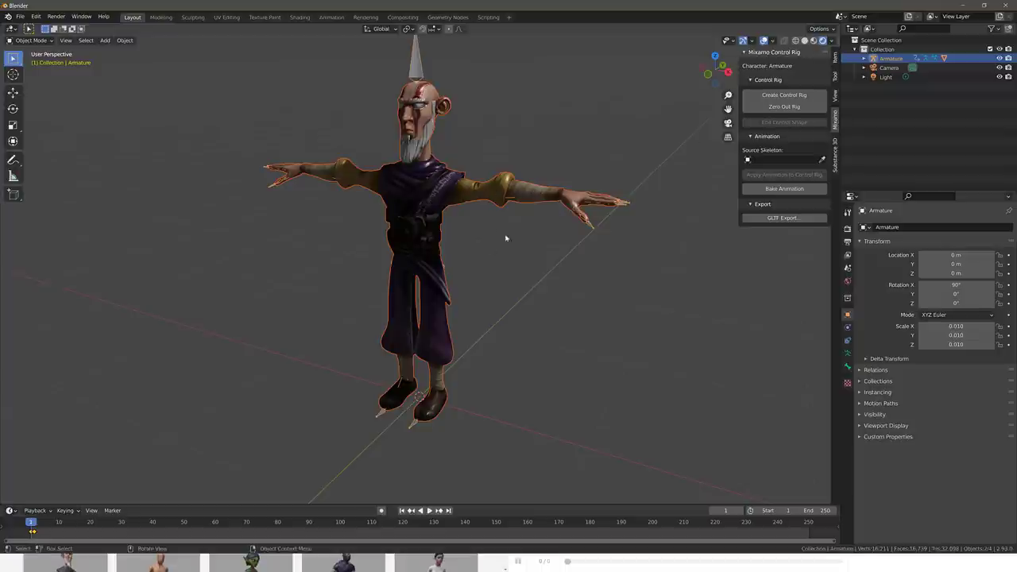
mouse_move(785, 107)
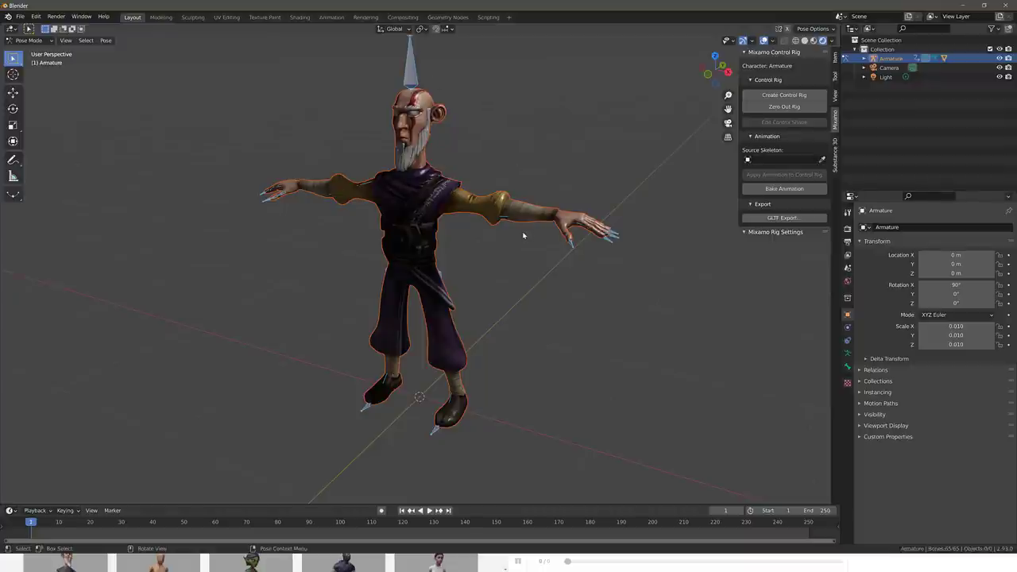
left_click(783, 158)
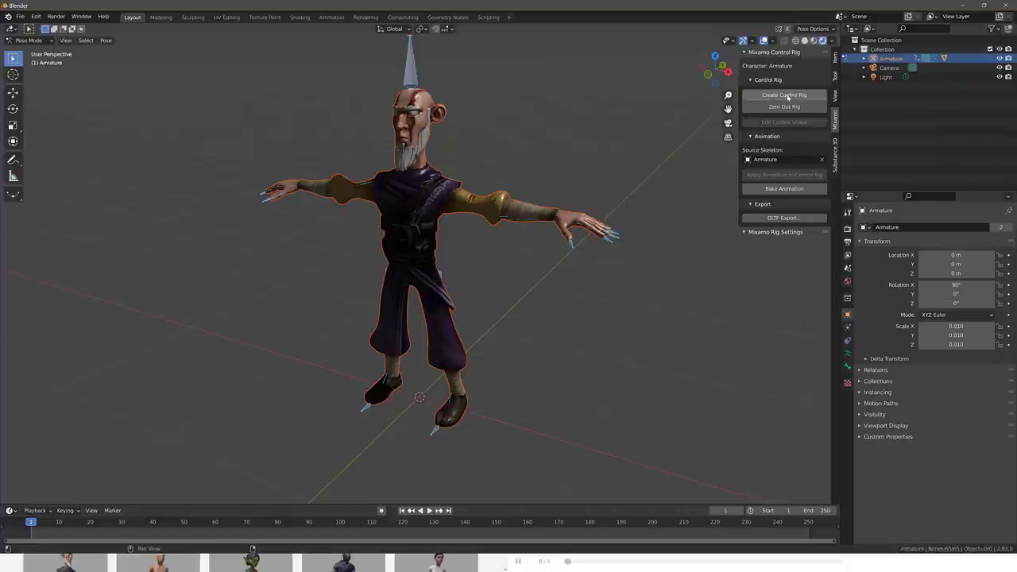
left_click(784, 95)
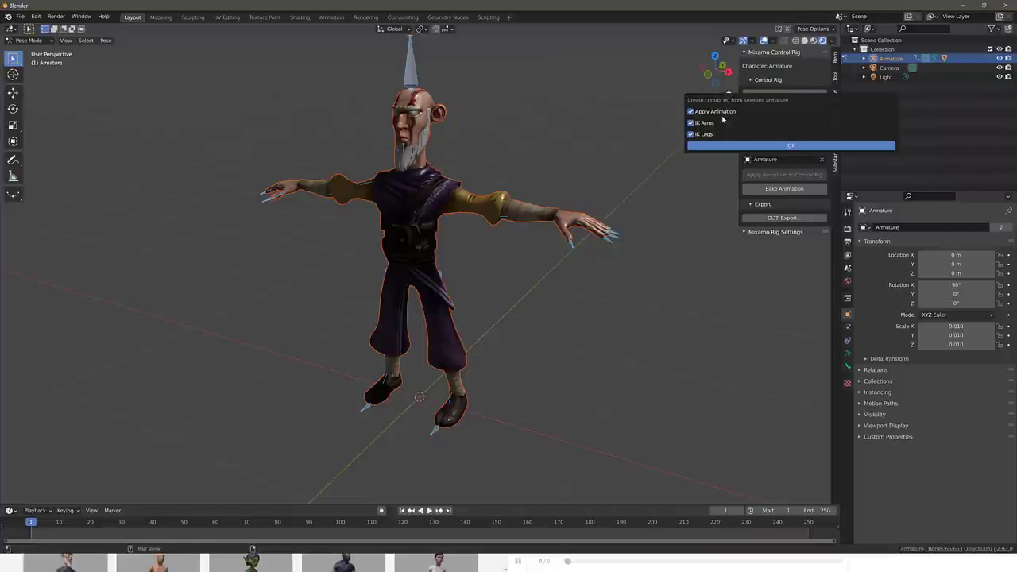
mouse_move(721, 120)
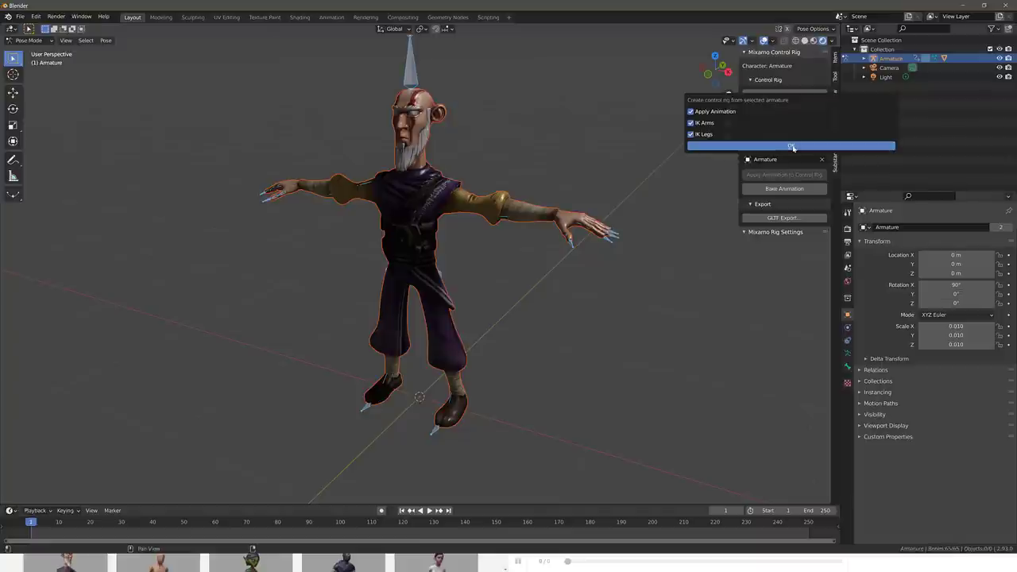
left_click(792, 146)
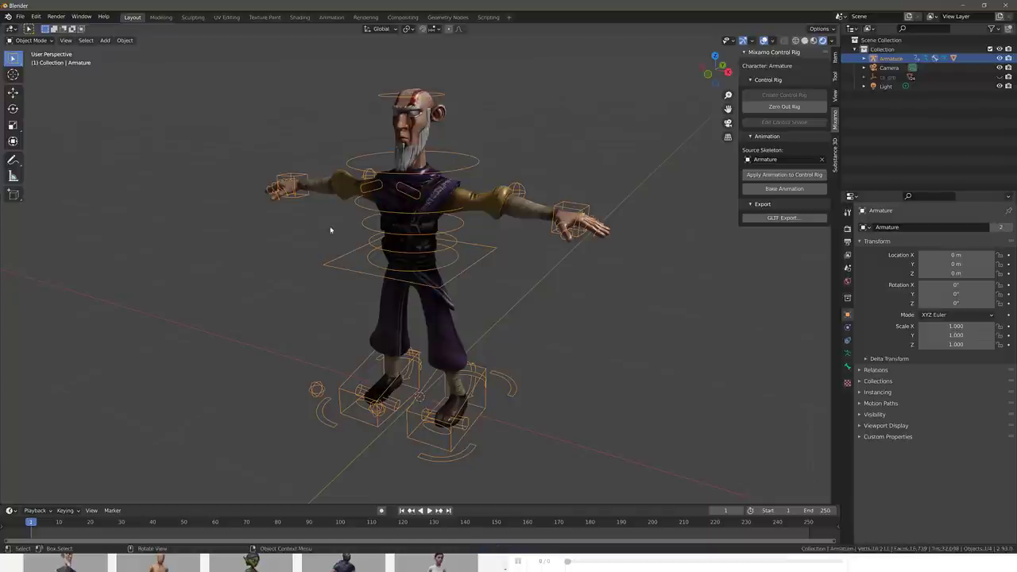
mouse_move(435, 442)
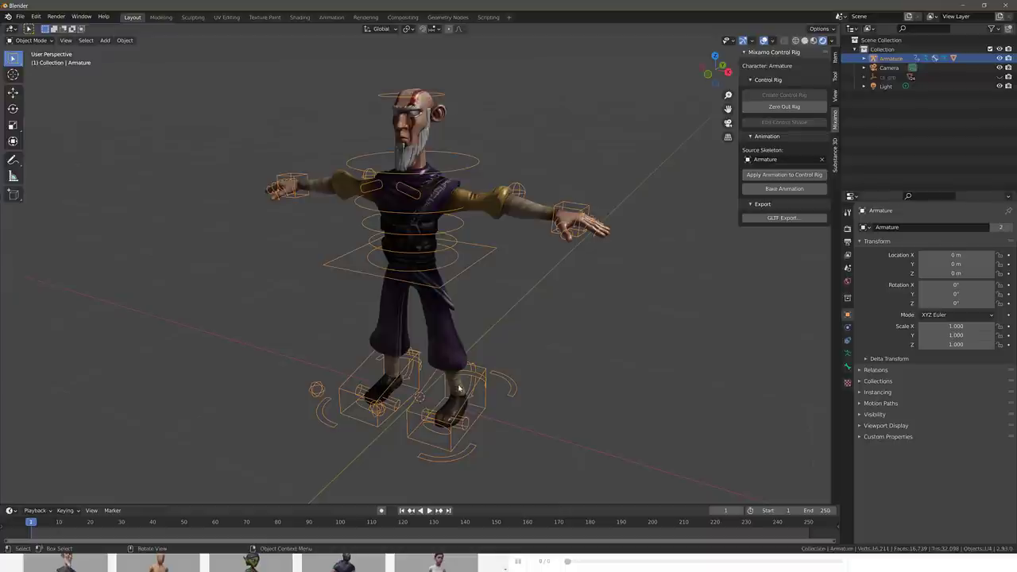
Step: Switch the Abe rig to Pose Mode and rotate Ctrl_Hips_Free about 25° on X
left_click(30, 40)
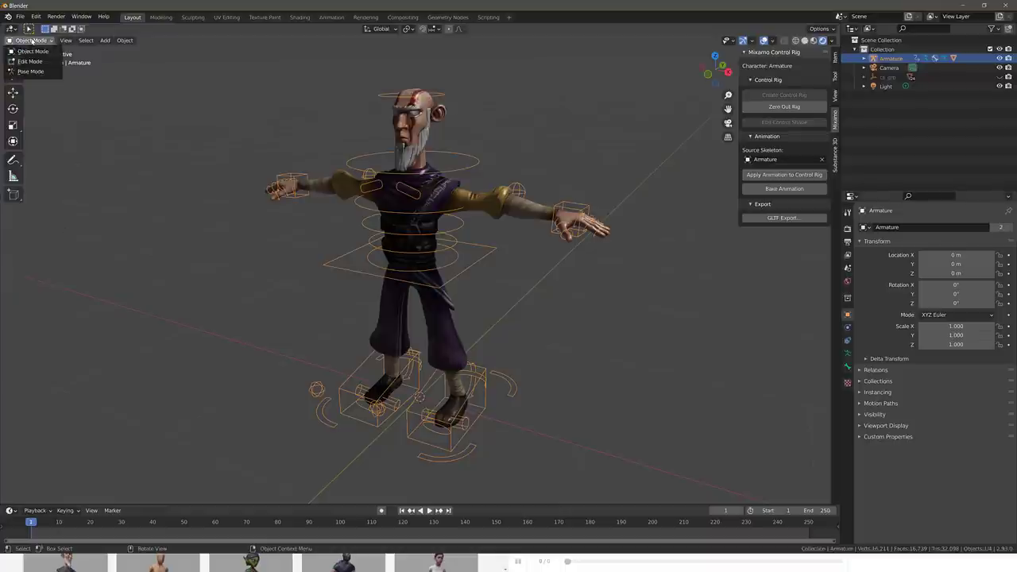
left_click(30, 71)
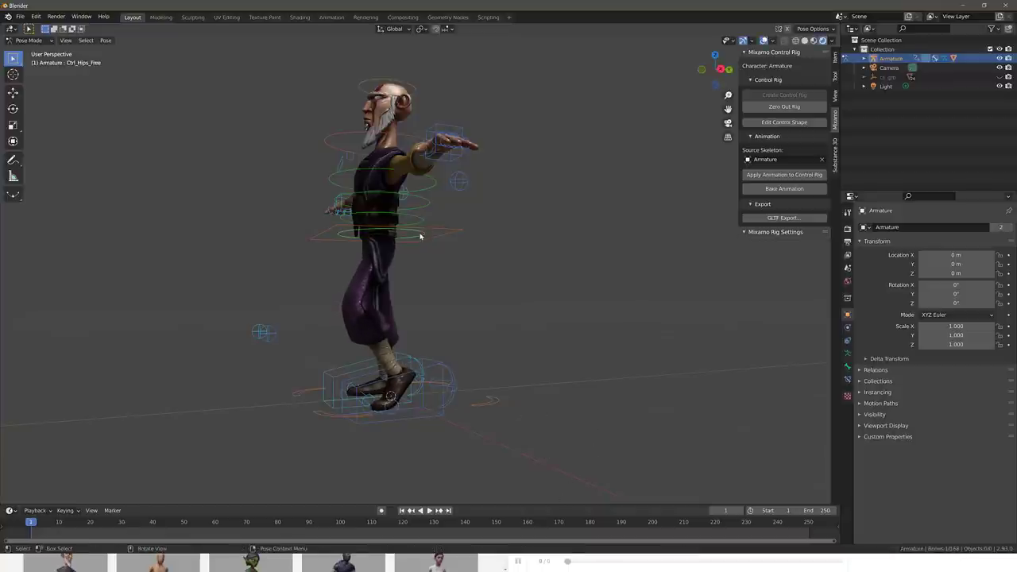
key("r")
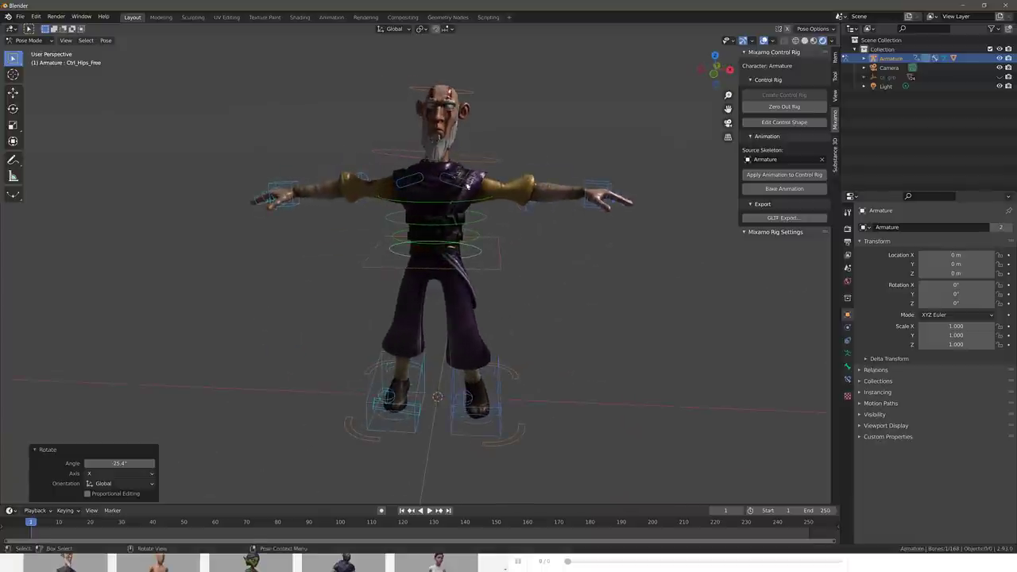
mouse_move(461, 163)
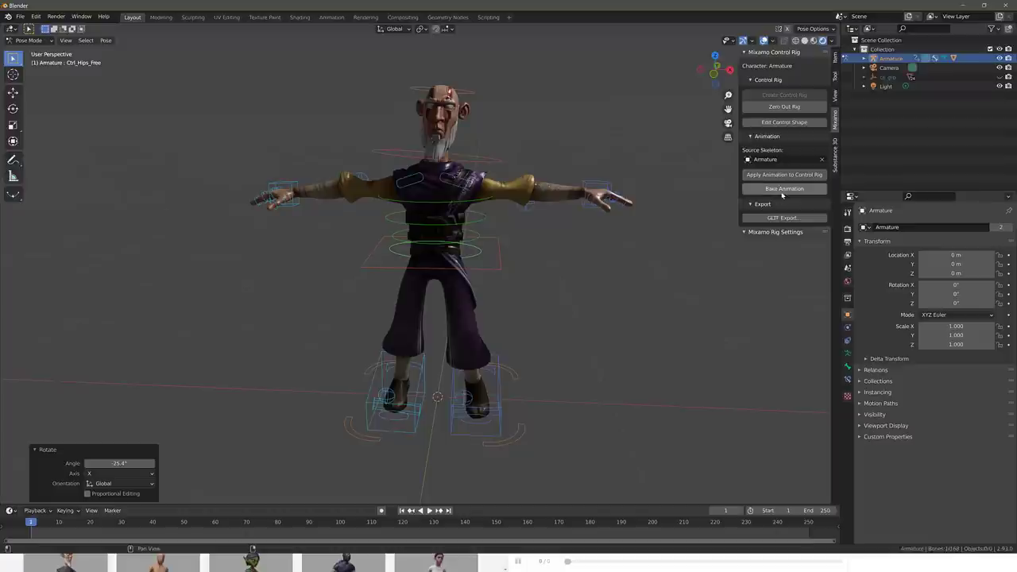
Step: Adjust the left shoulder control and drag Ctrl_Hand_IK_Right in toward the chest
left_click(782, 218)
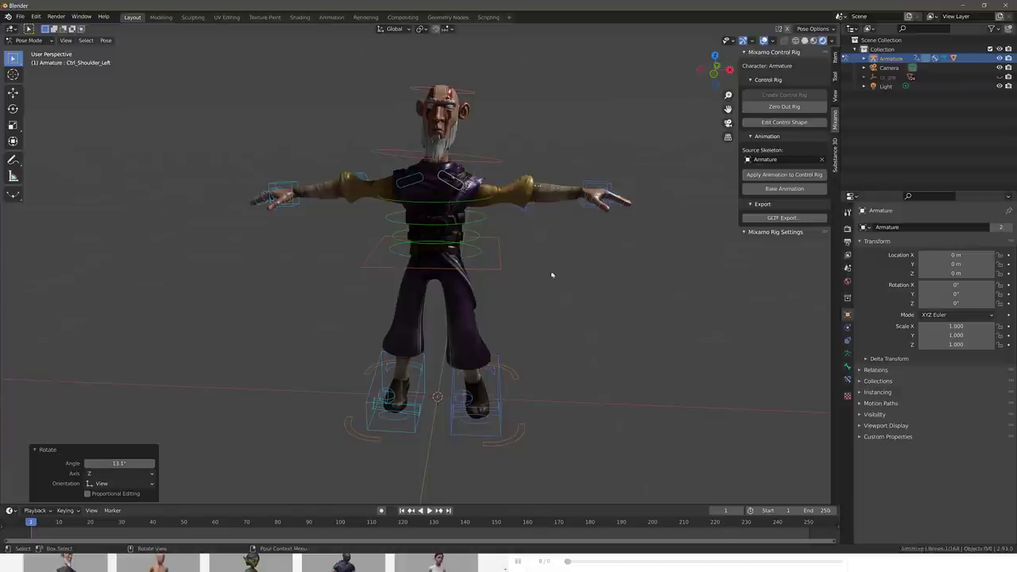
mouse_move(290, 199)
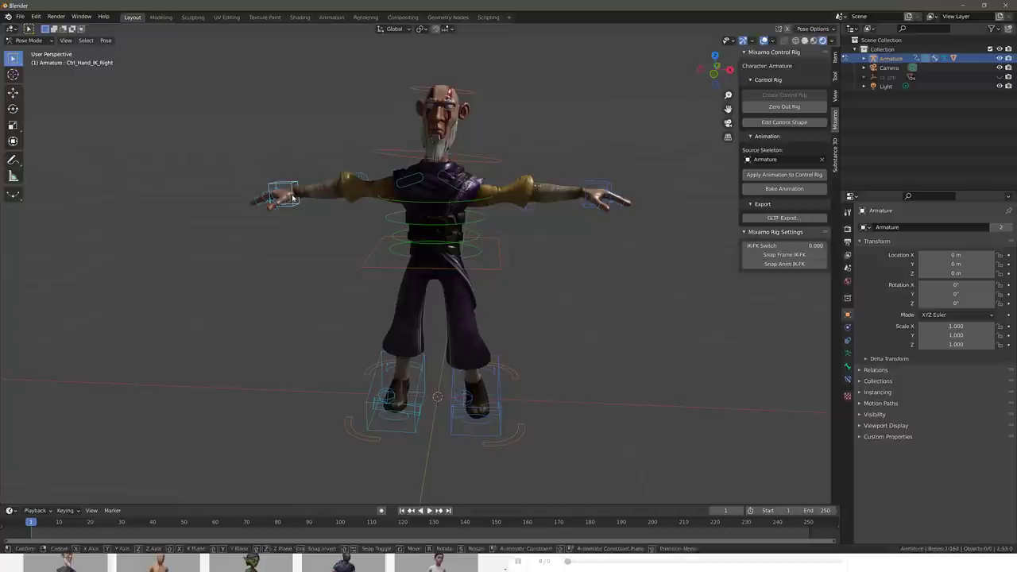
left_click_drag(282, 195, 346, 186)
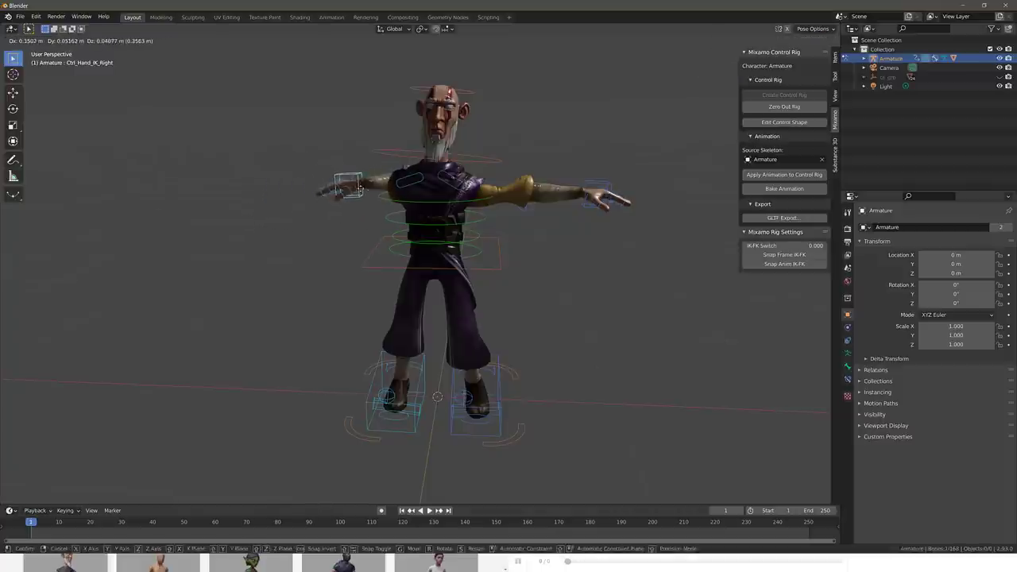
left_click_drag(346, 183, 314, 206)
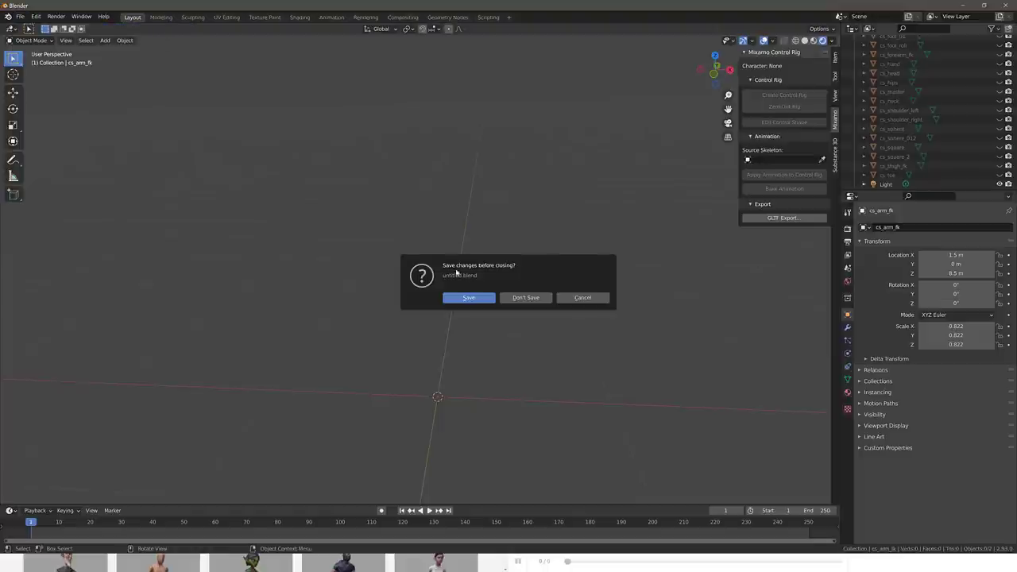
Step: Discard the rigged scene, cube-project the default cube's UVs, and show the sidebar
left_click(525, 298)
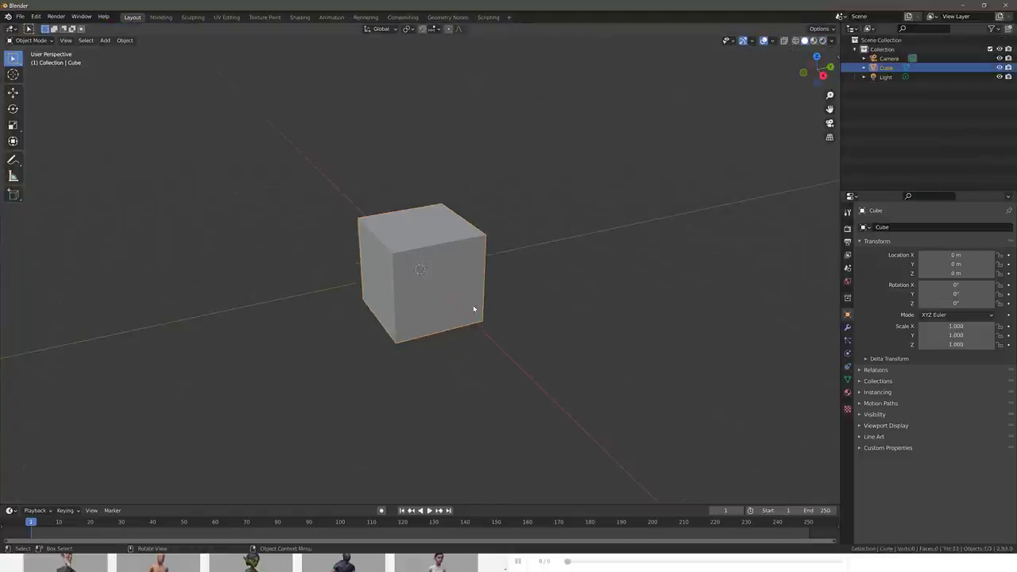
key("Tab")
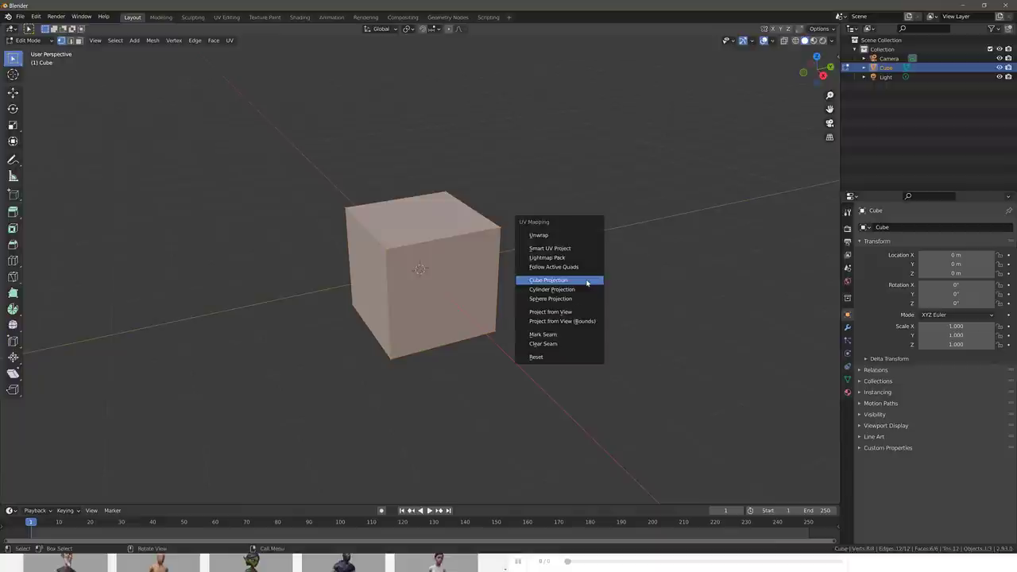
left_click(548, 280)
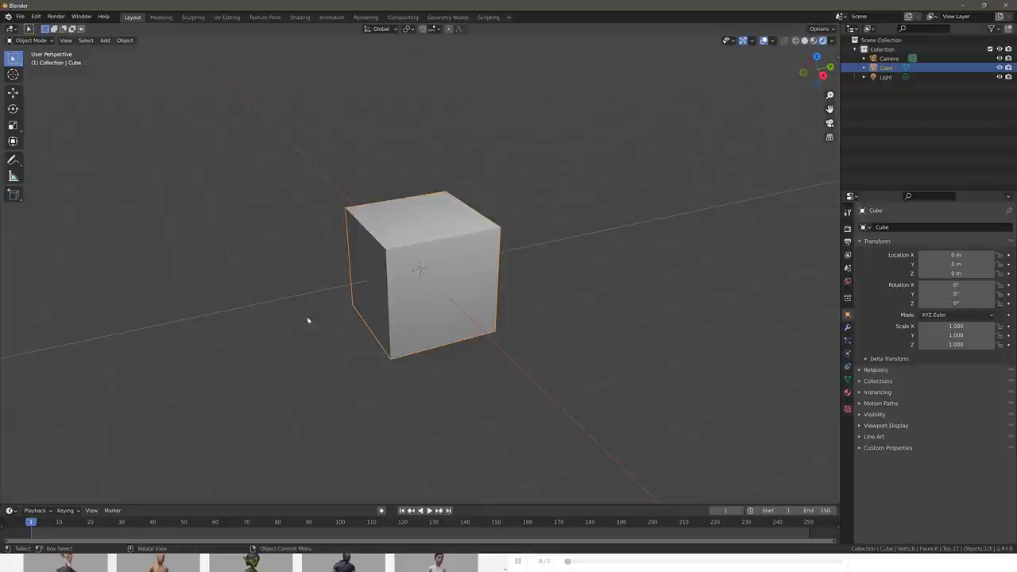
mouse_move(748, 223)
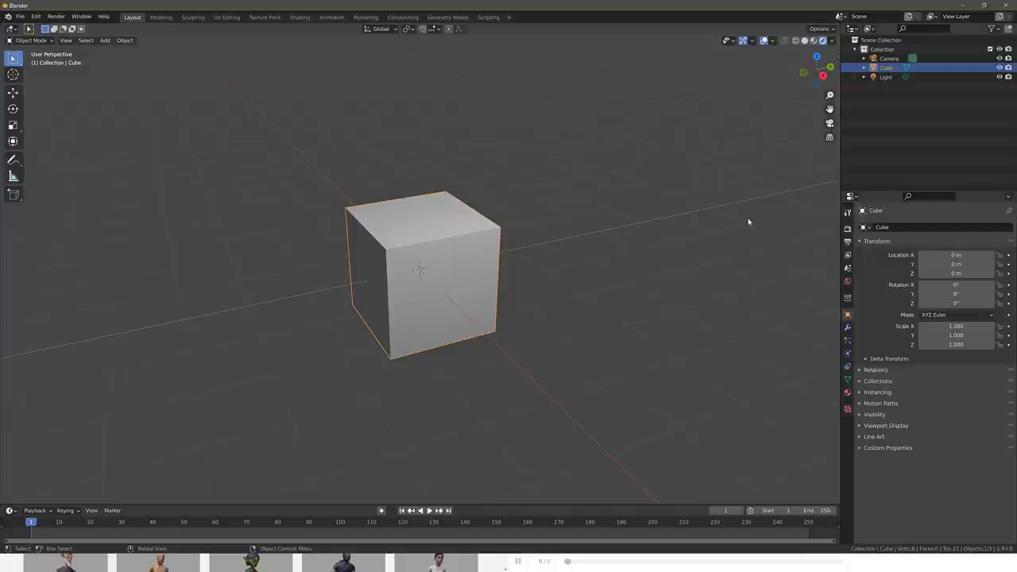
key("n")
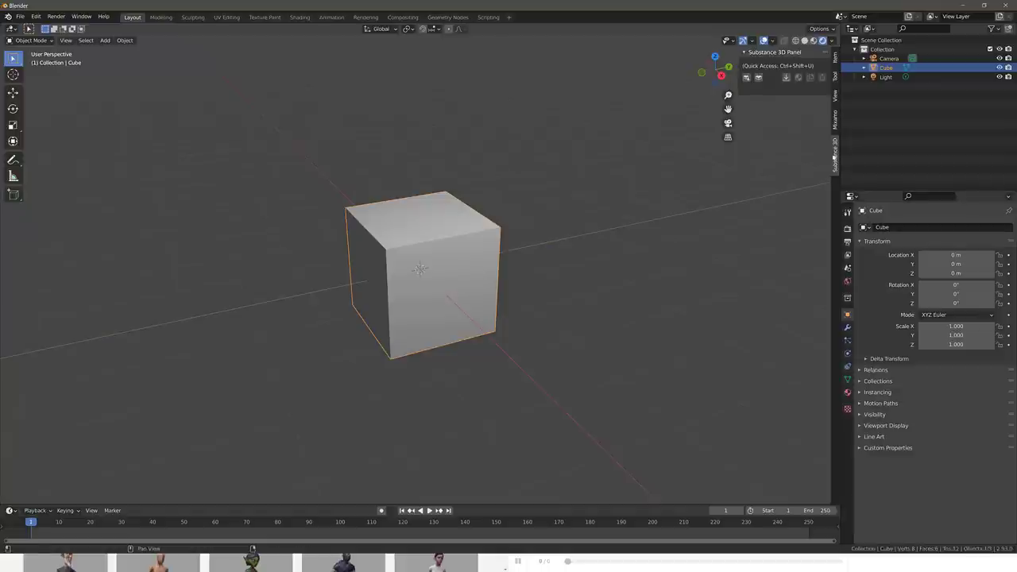
mouse_move(746, 77)
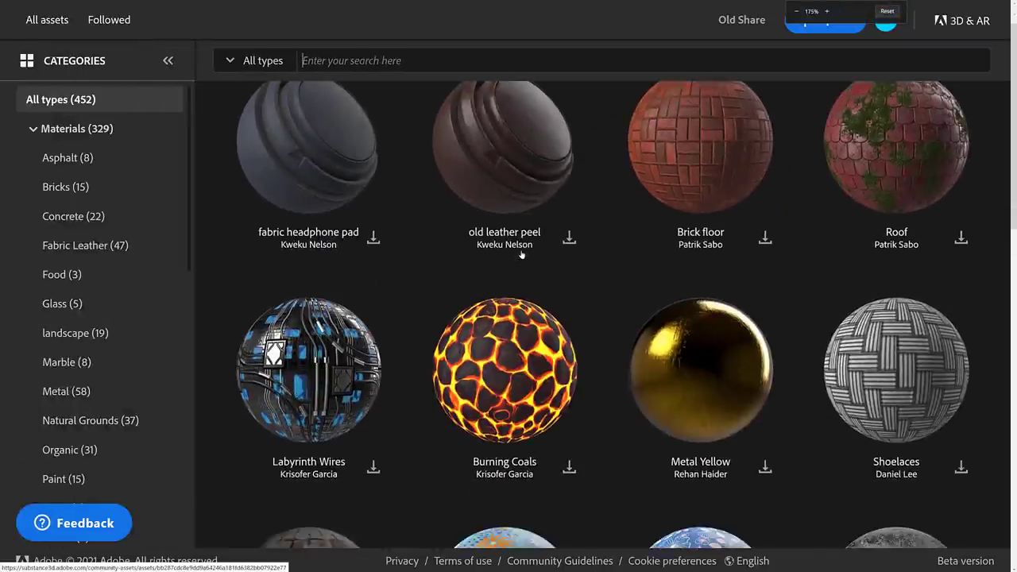
Step: Browse the materials catalogue, then open Stone Wall and download its .sbsar
scroll("down", 3)
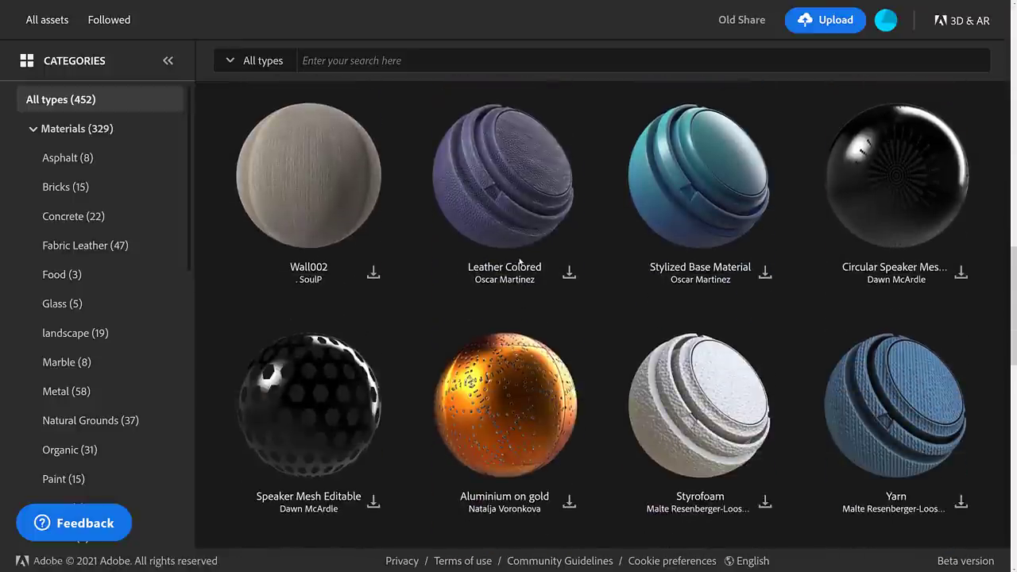
scroll("down", 3)
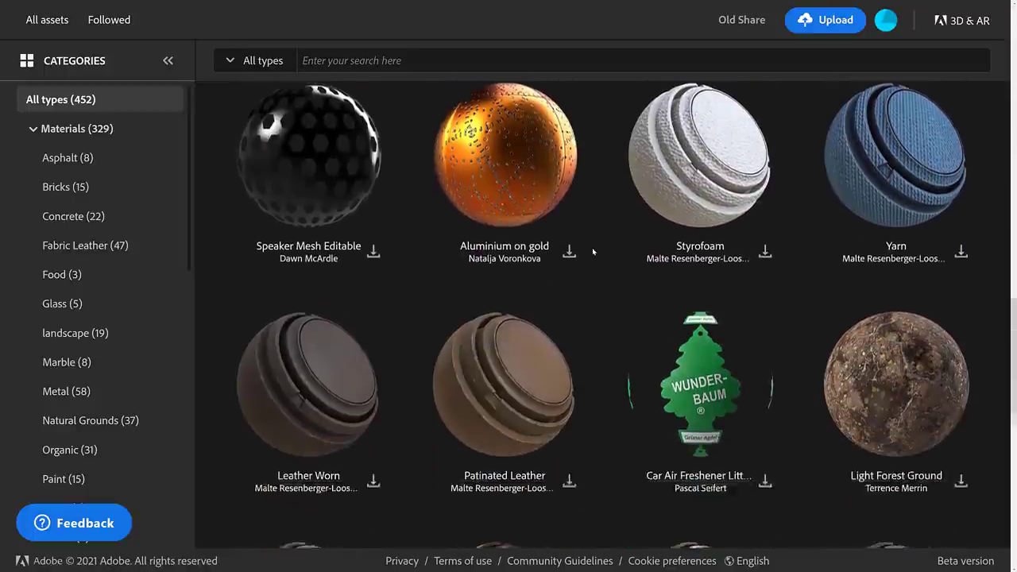
scroll("down", 3)
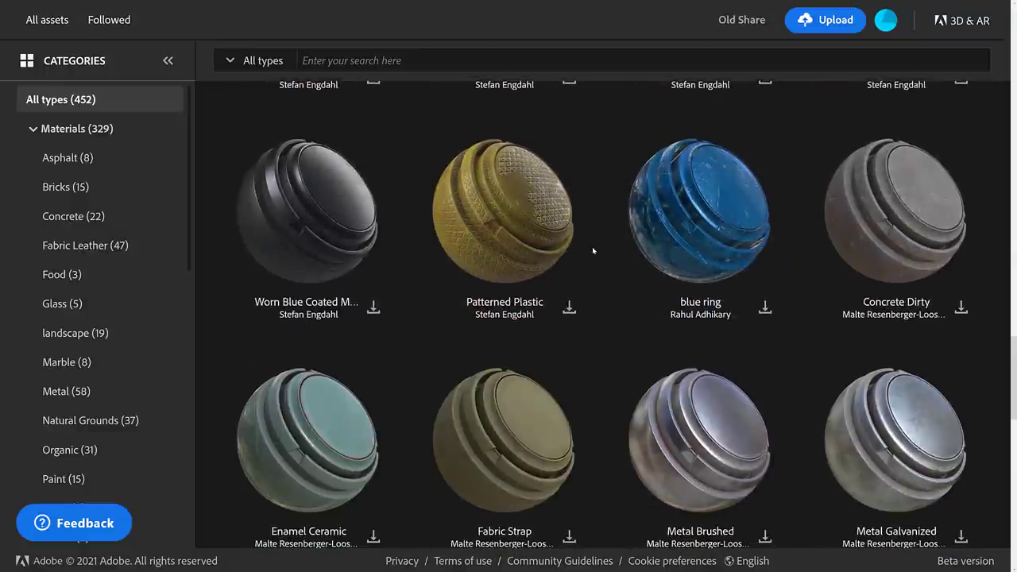
scroll("down", 3)
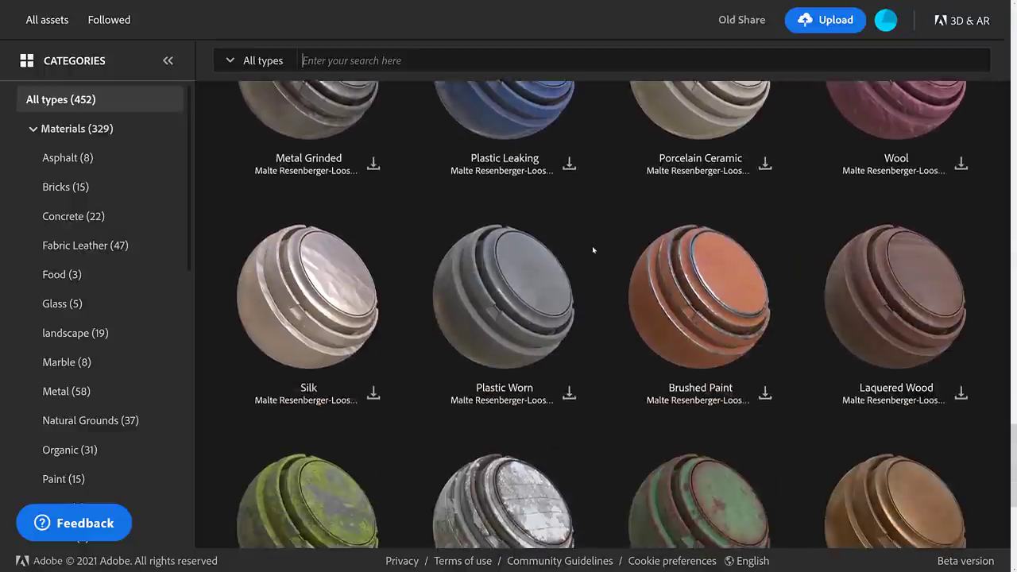
scroll("down", 3)
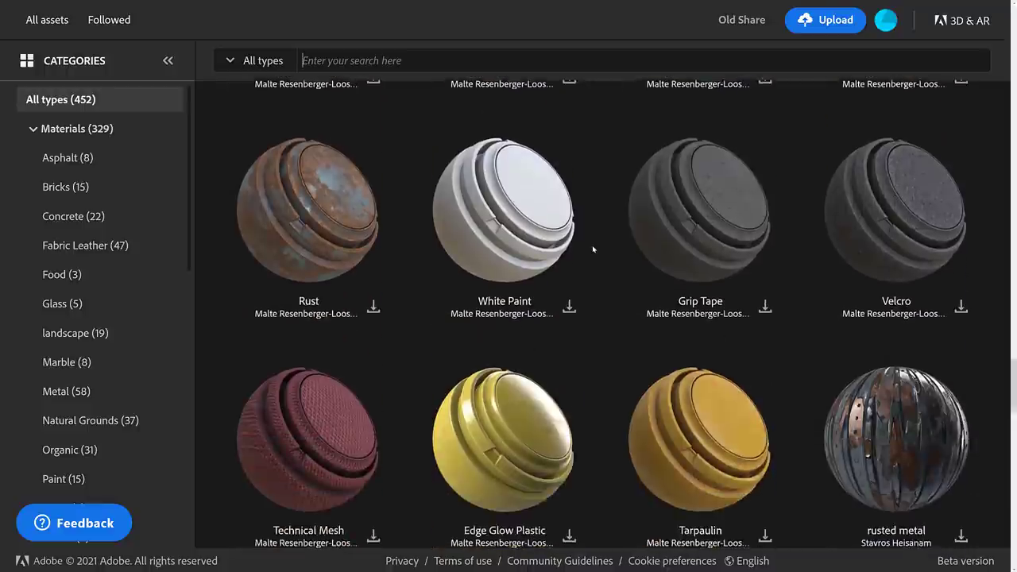
scroll("down", 3)
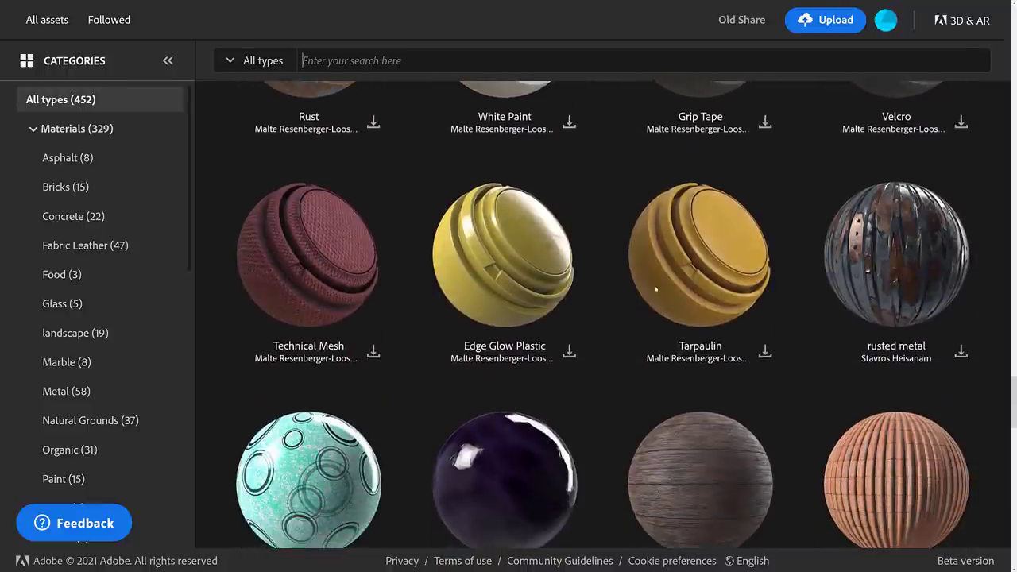
left_click(895, 253)
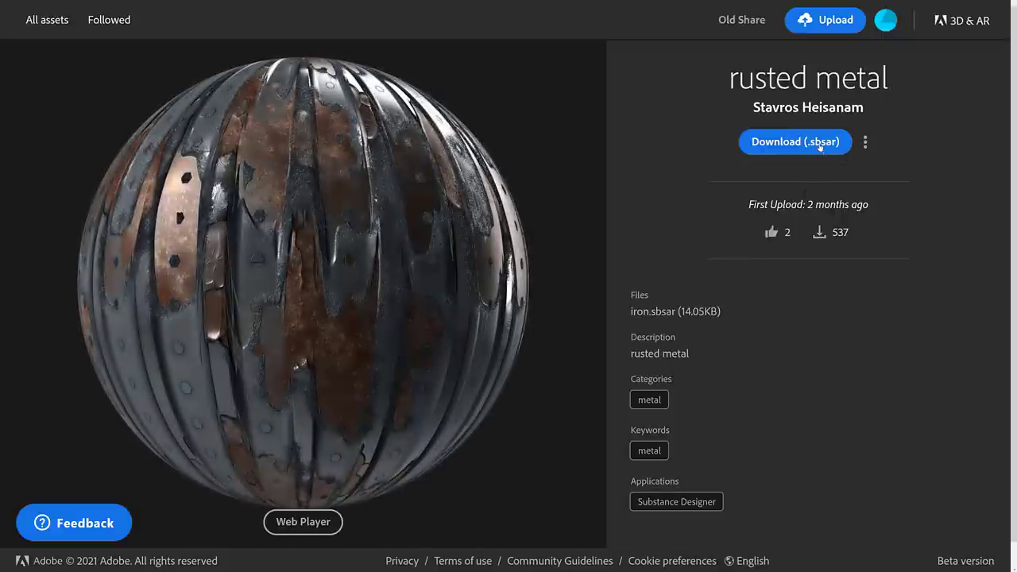
left_click(794, 141)
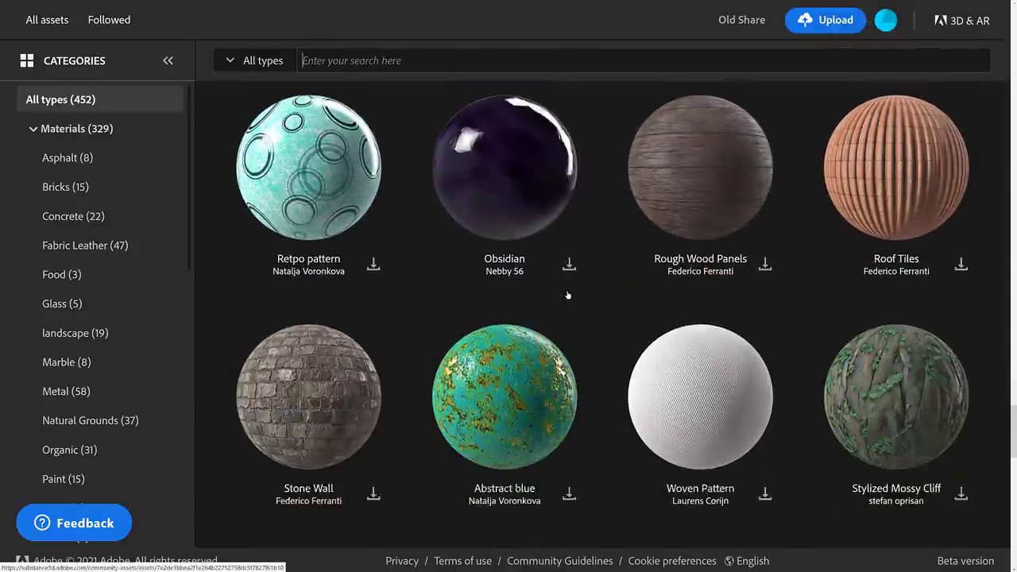
left_click(308, 397)
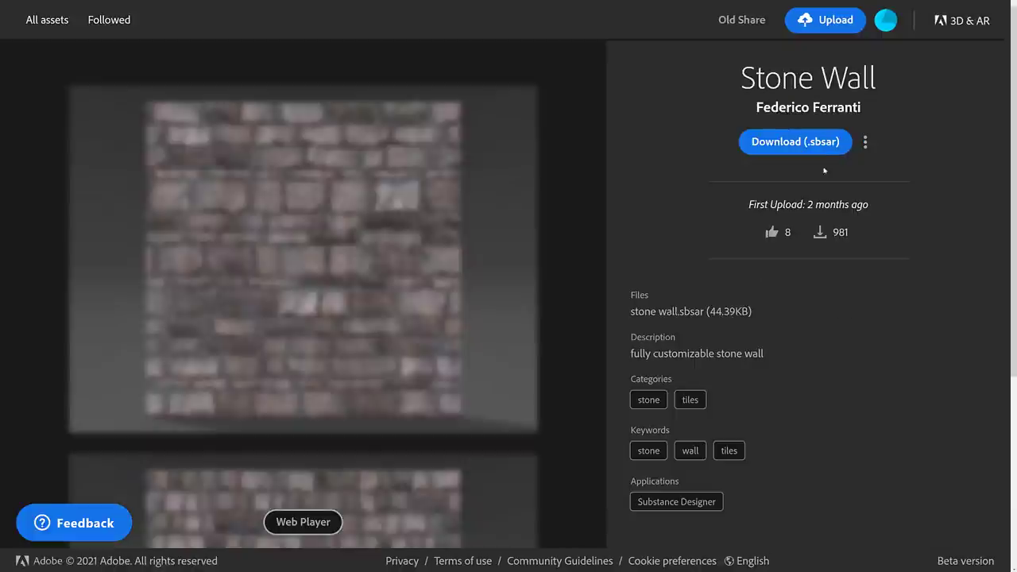
left_click(794, 141)
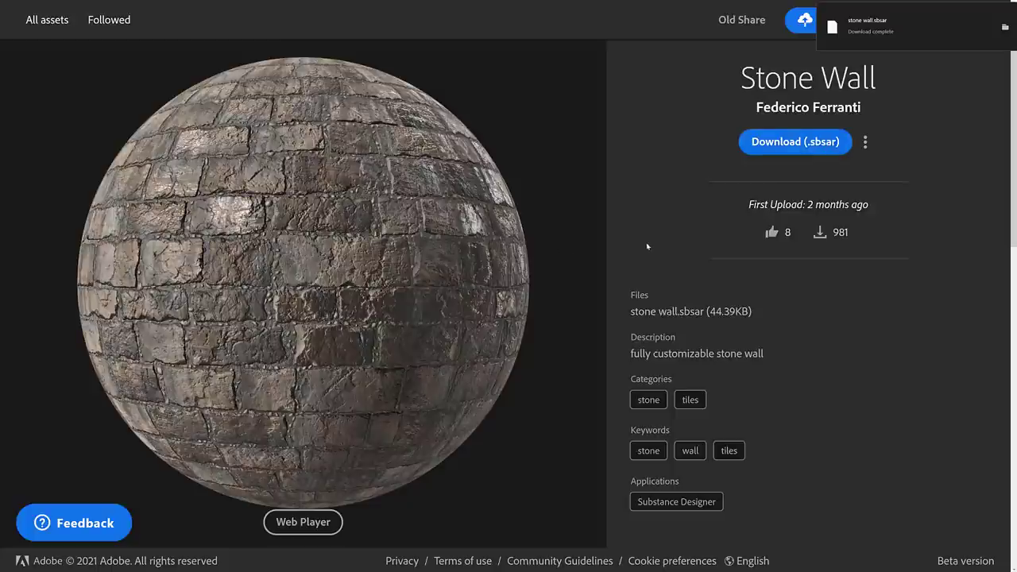
mouse_move(636, 224)
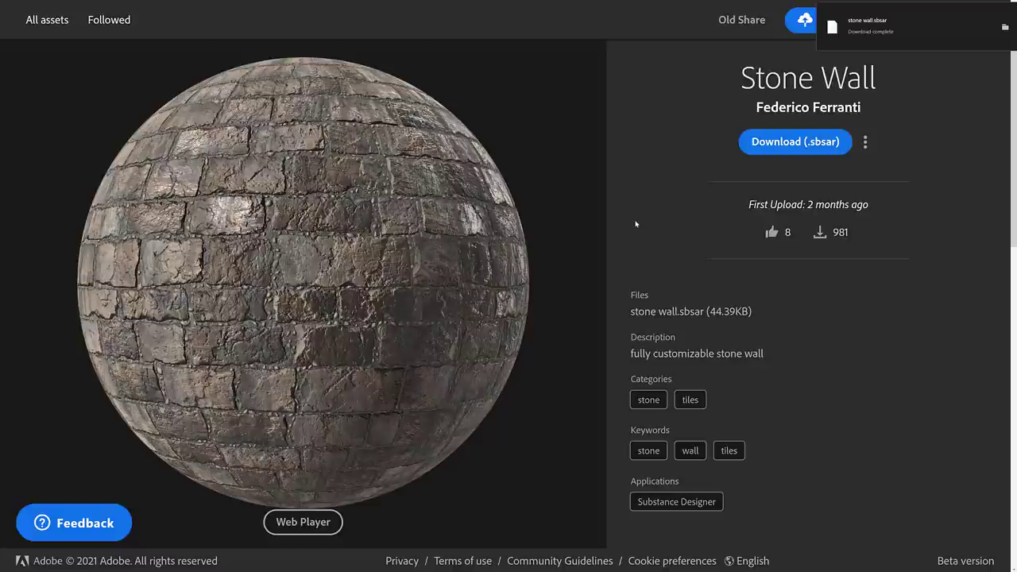
mouse_move(636, 145)
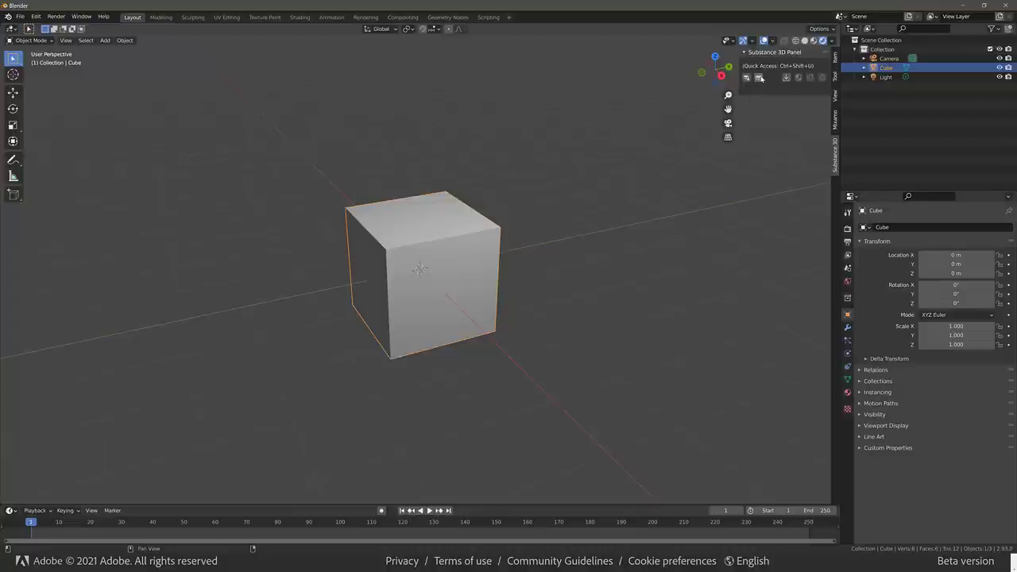
mouse_move(760, 77)
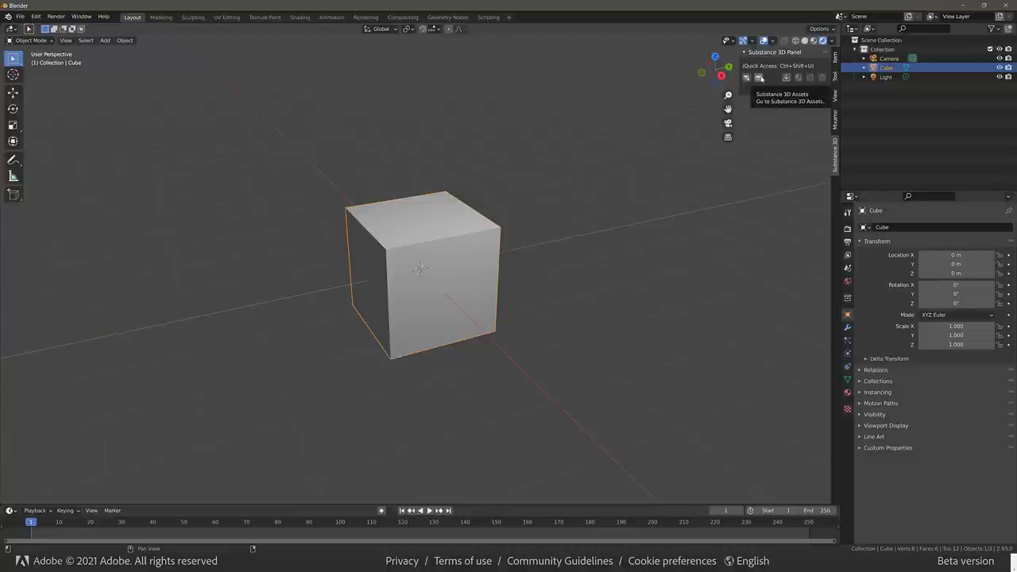
mouse_move(761, 78)
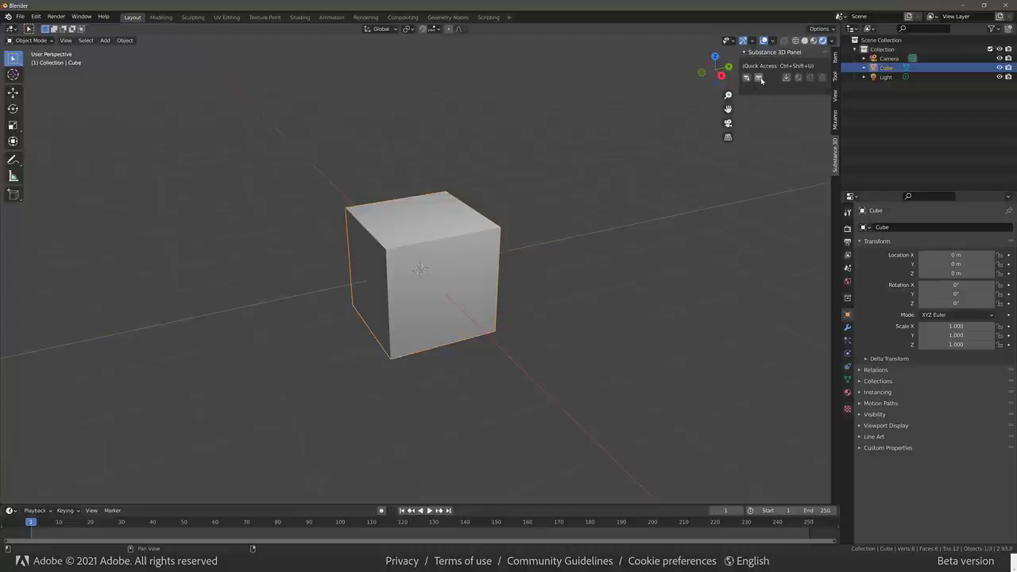
mouse_move(765, 104)
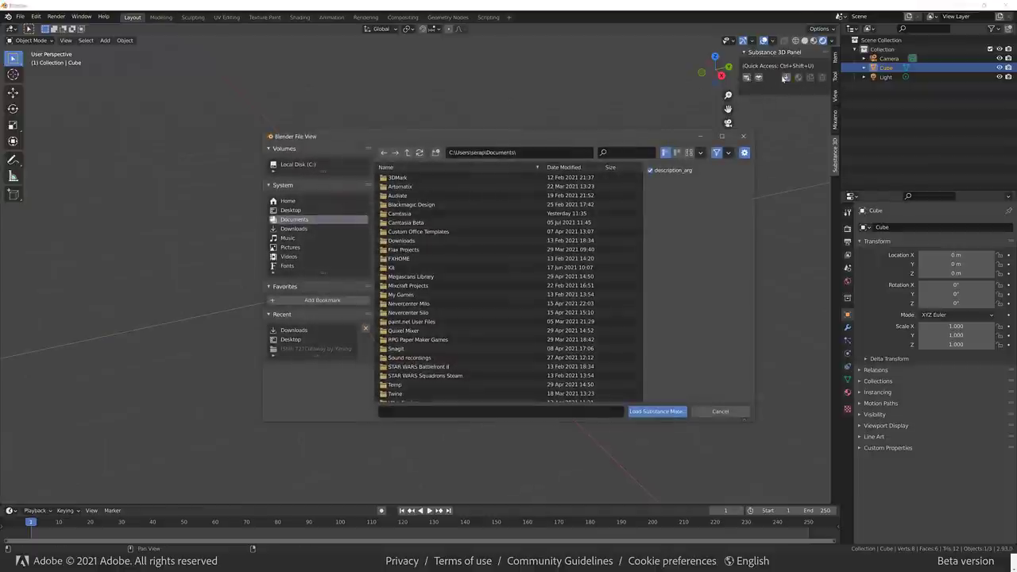
Step: Load stone wall.sbsar from Downloads into the Substance 3D panel
left_click(294, 228)
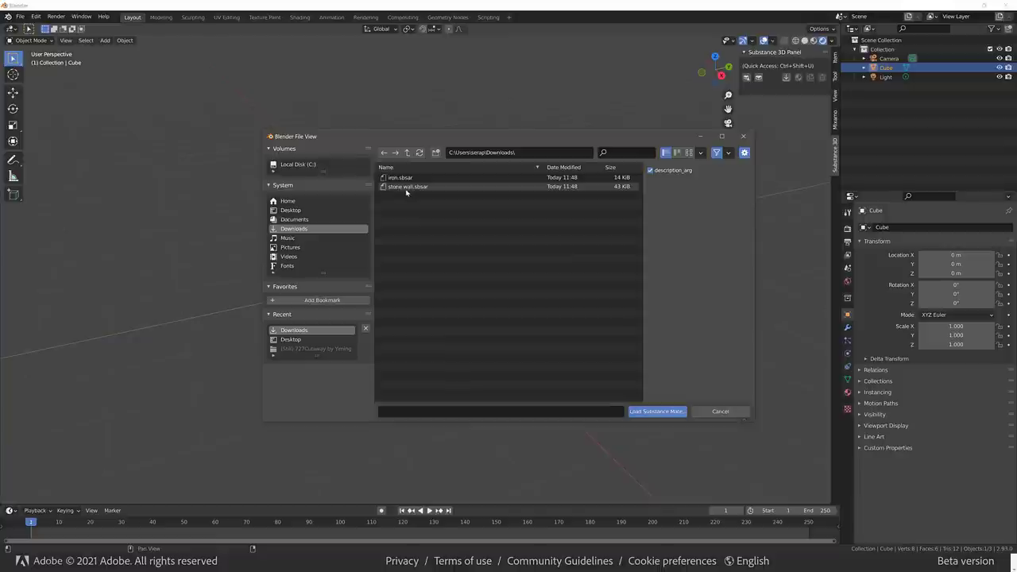
left_click(656, 411)
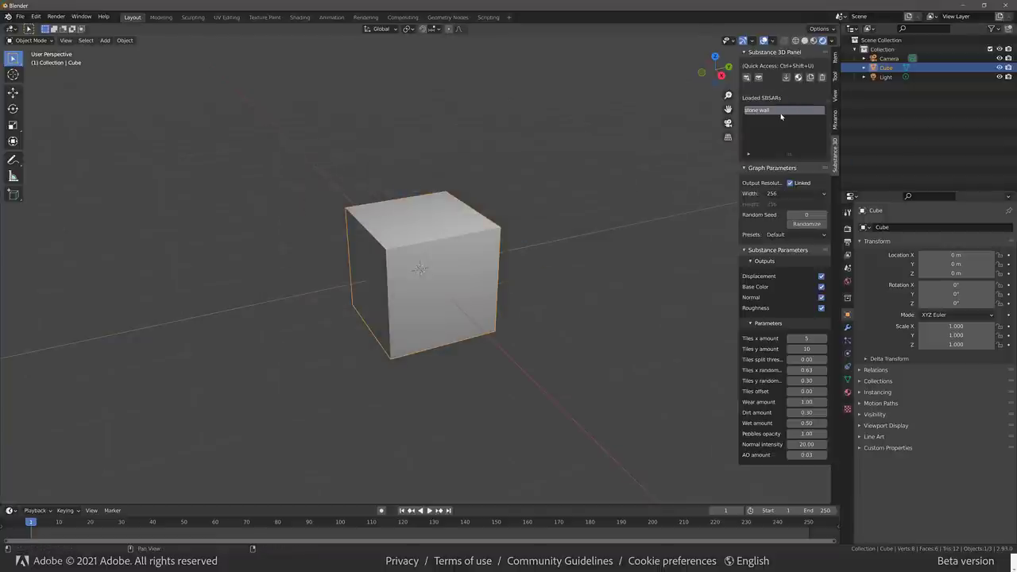
mouse_move(783, 110)
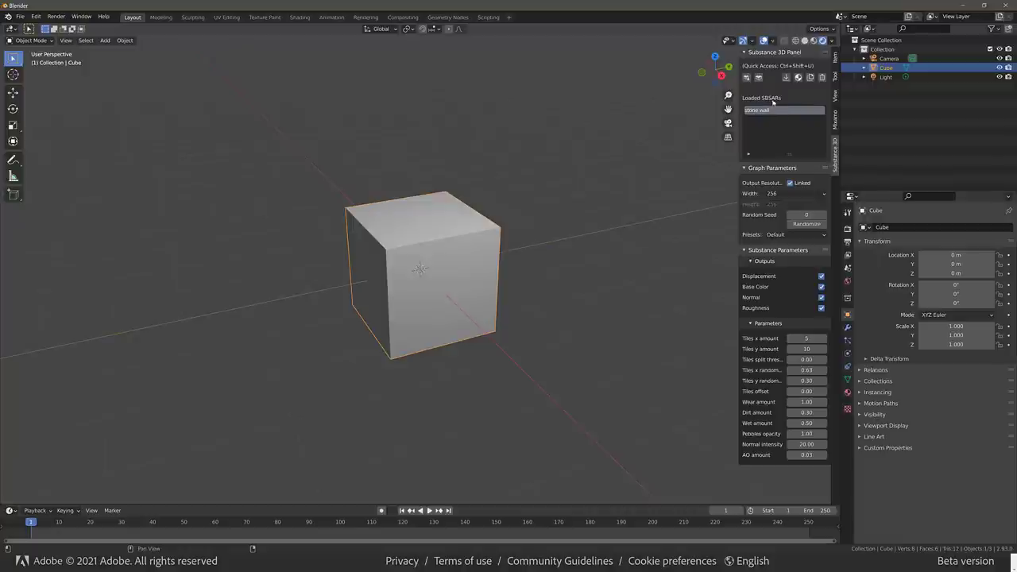
mouse_move(799, 78)
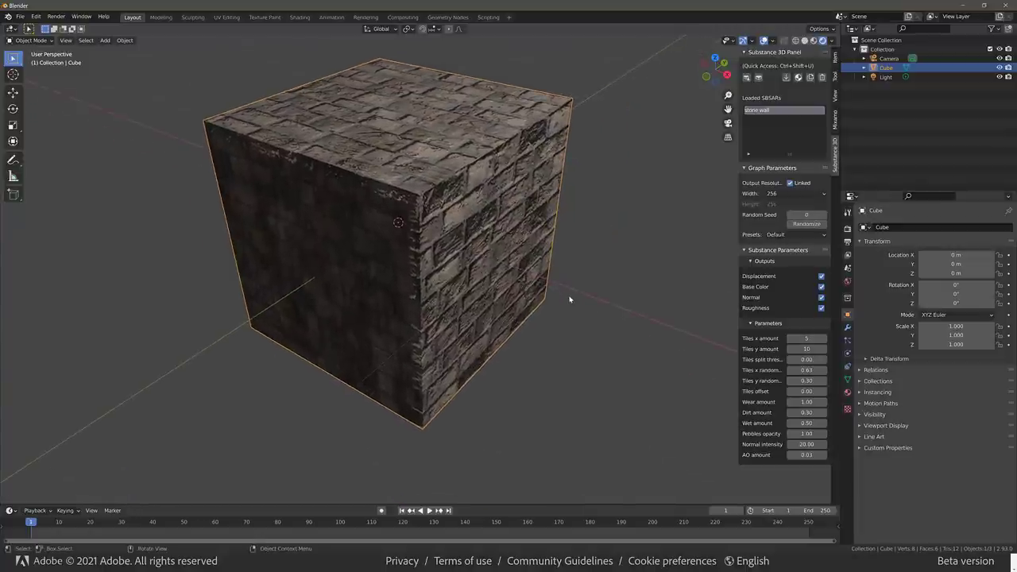
mouse_move(448, 259)
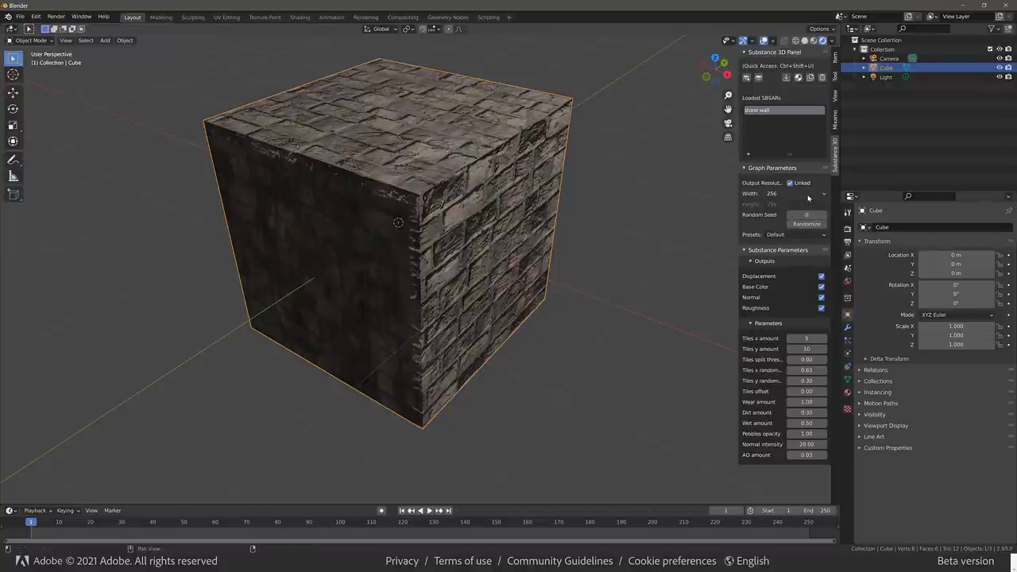
Step: Give the stone wall material 4096 resolution, 13×1 tiles and a new seed, then open the SBSAR loader
left_click(795, 193)
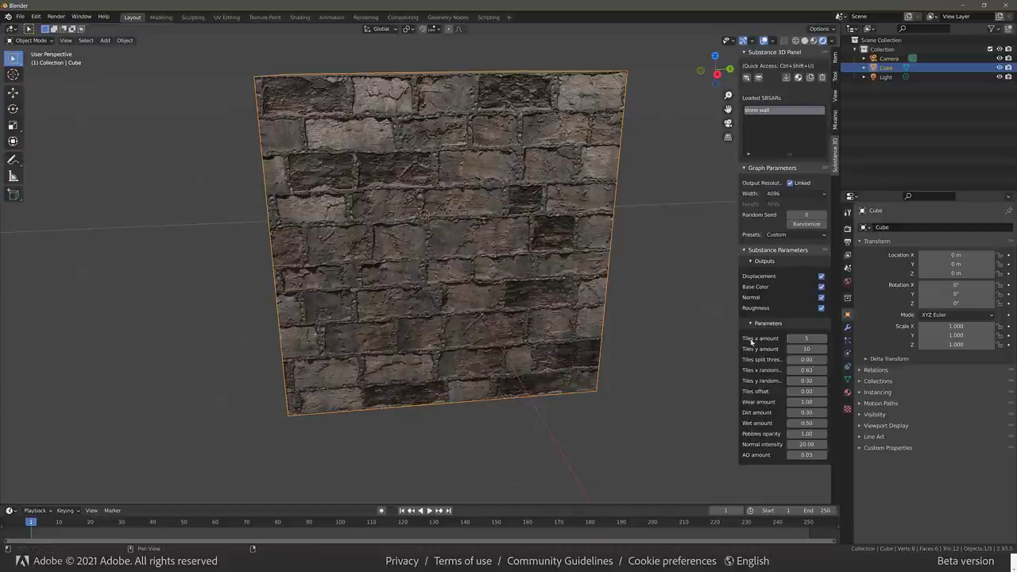
left_click(806, 337)
type("13")
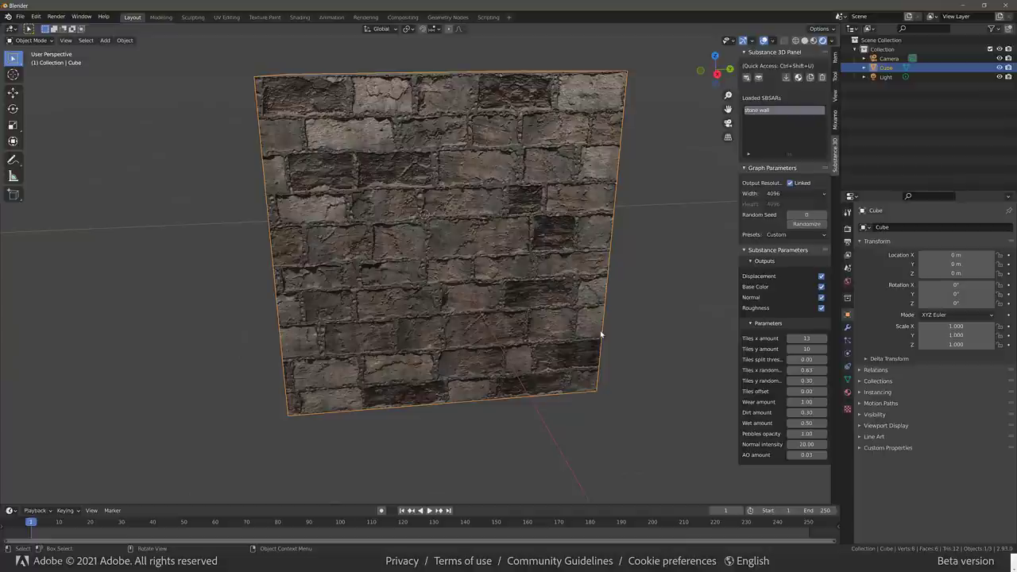
mouse_move(451, 241)
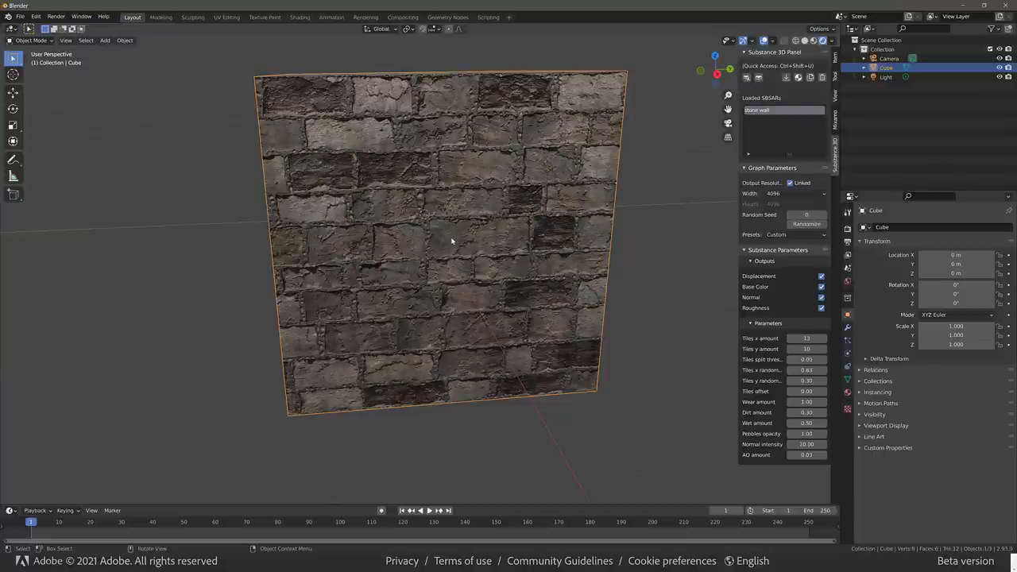
mouse_move(706, 284)
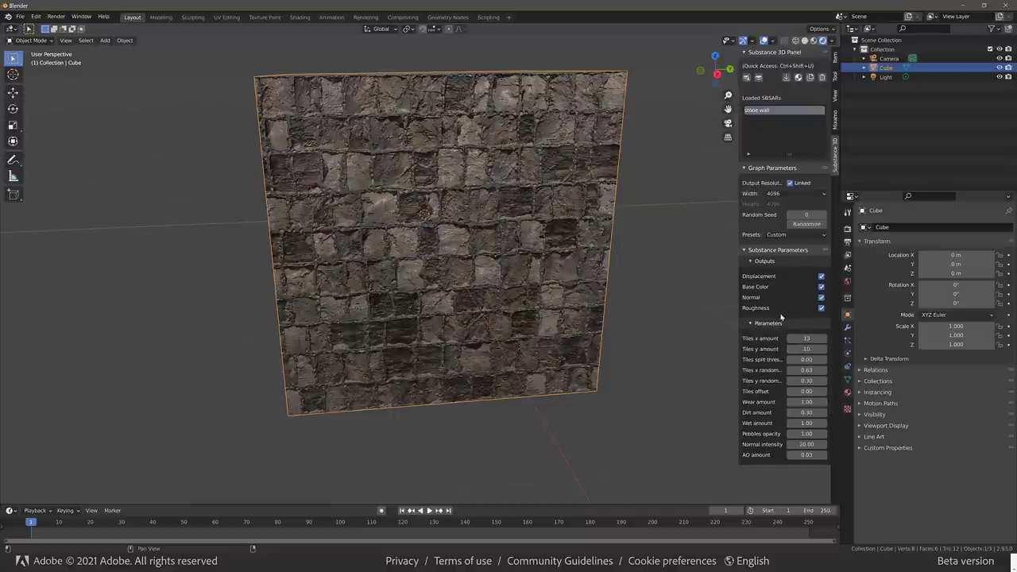
left_click(807, 223)
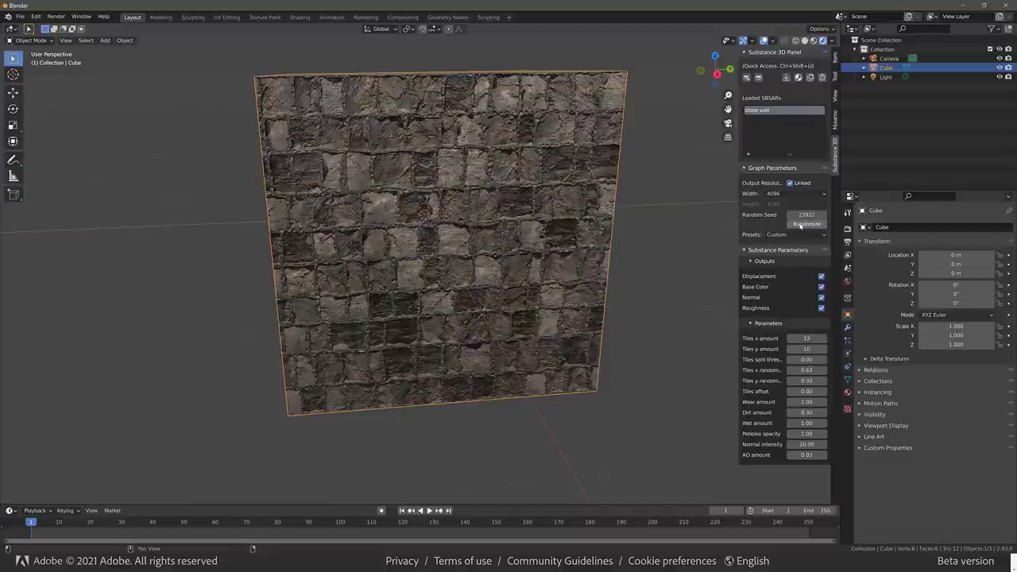
left_click(806, 224)
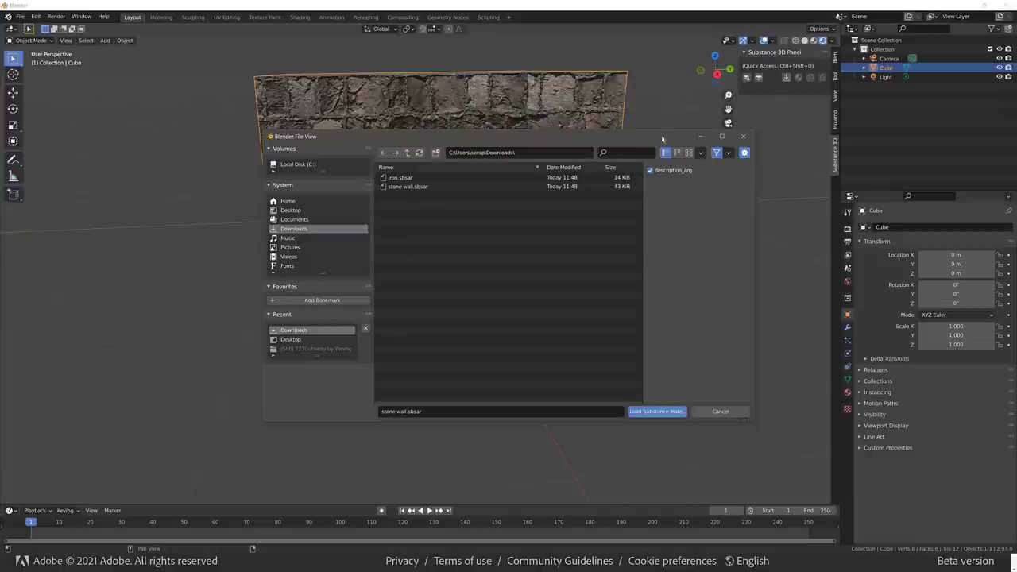
Step: Load iron.sbsar at 2048 resolution and apply it to the cube
left_click(407, 186)
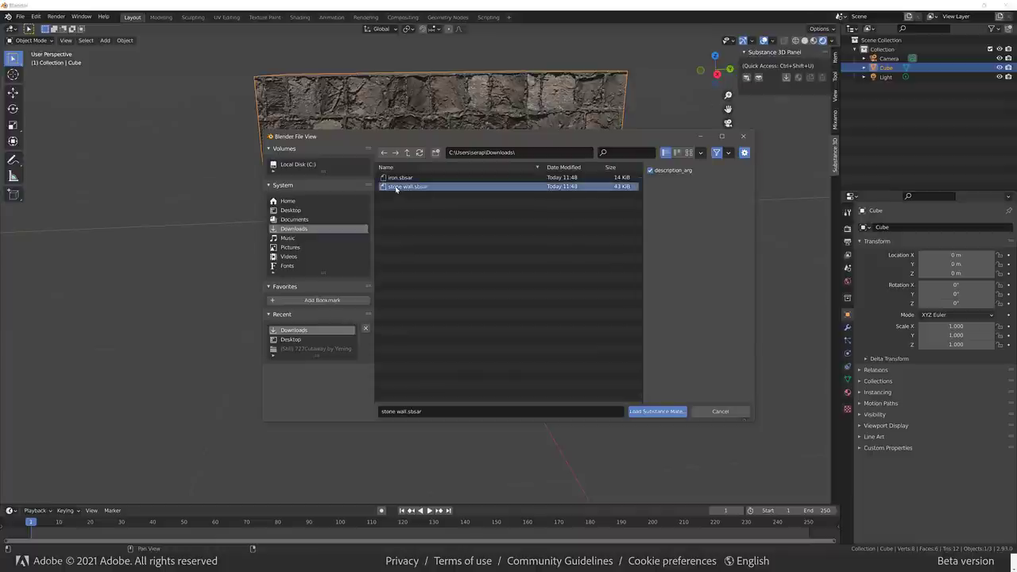
left_click(655, 410)
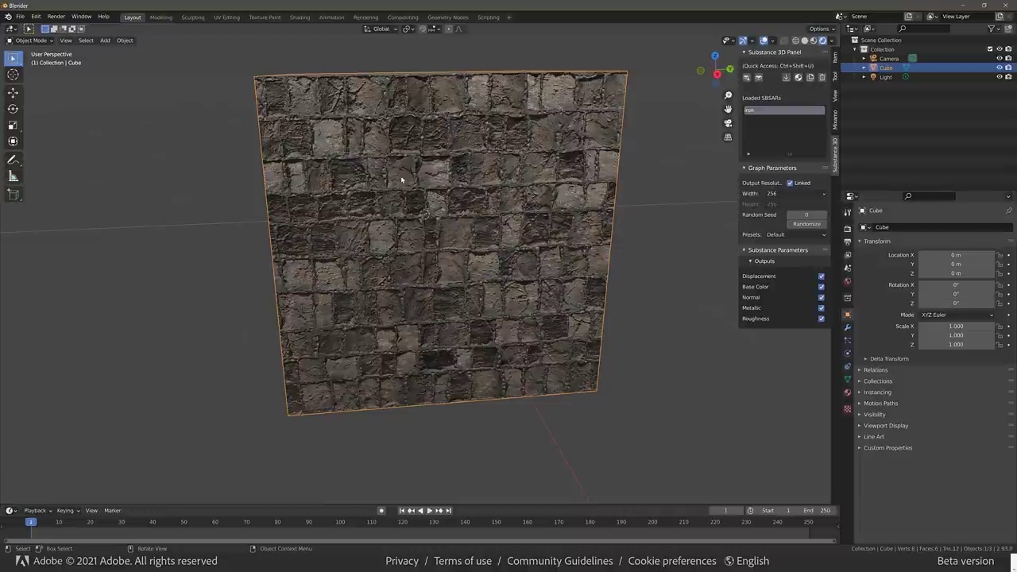
mouse_move(514, 168)
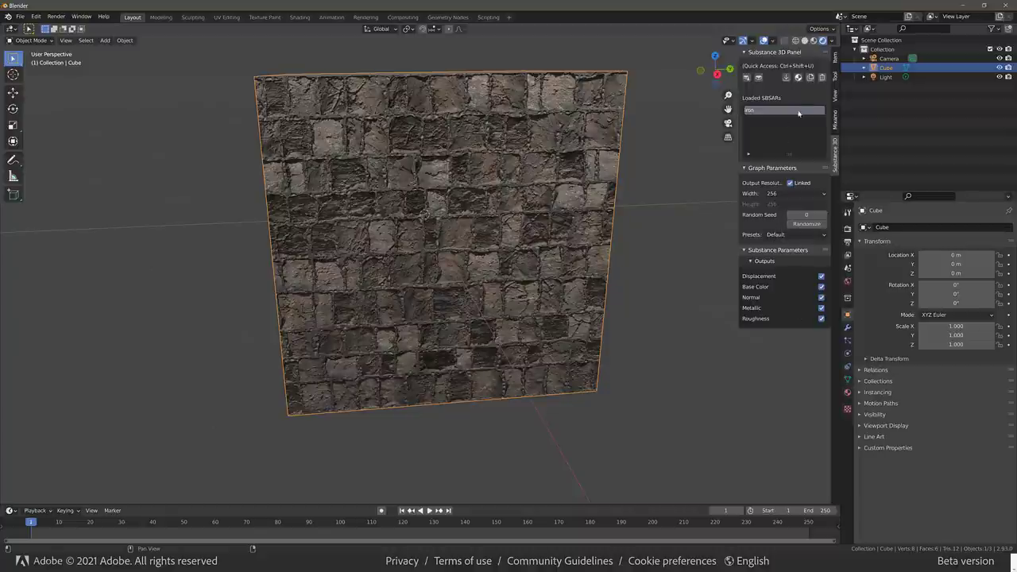
left_click(795, 193)
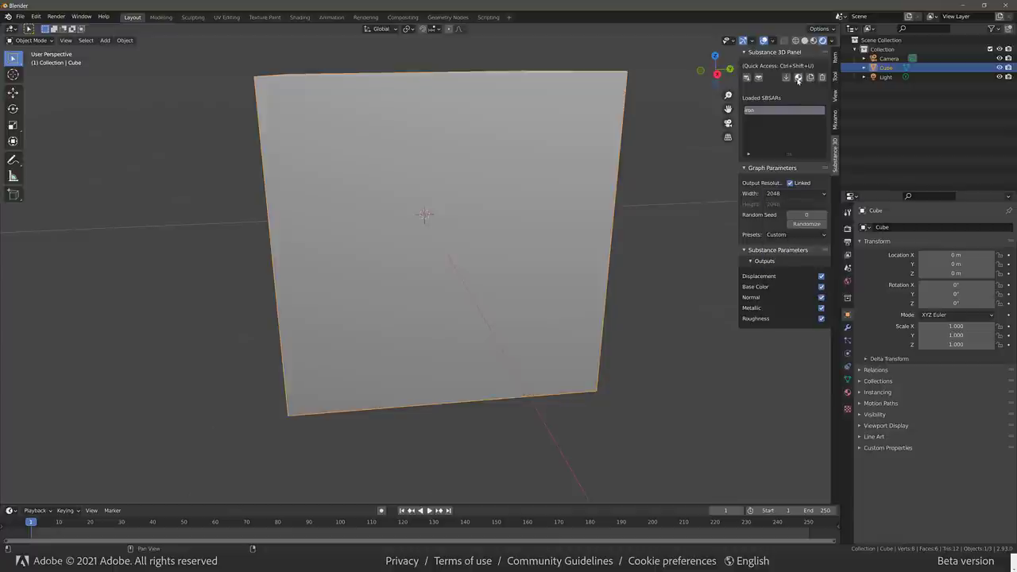
left_click(799, 77)
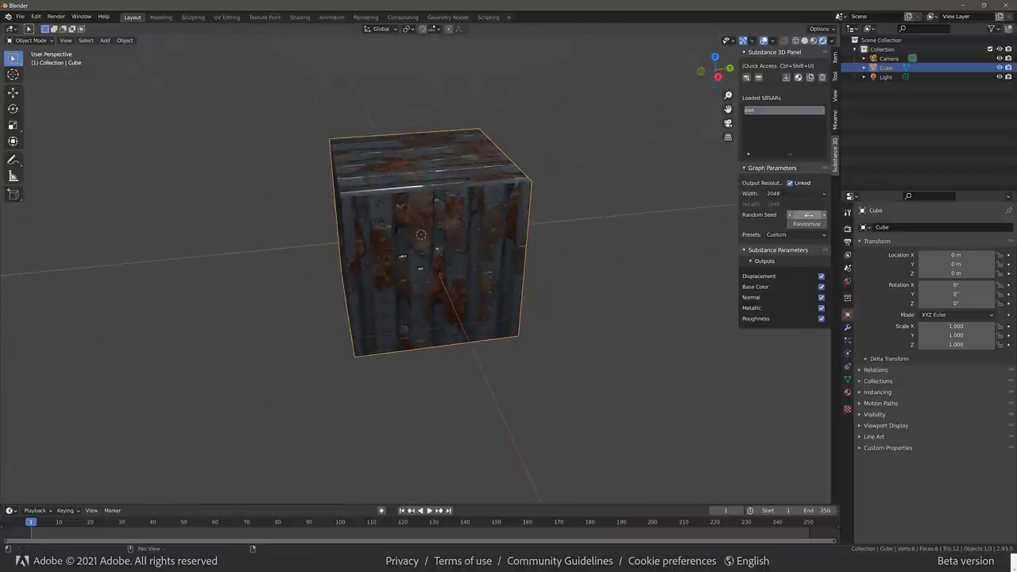
Step: Randomize the iron rust pattern twice, then switch to the ambientCG site
left_click(807, 224)
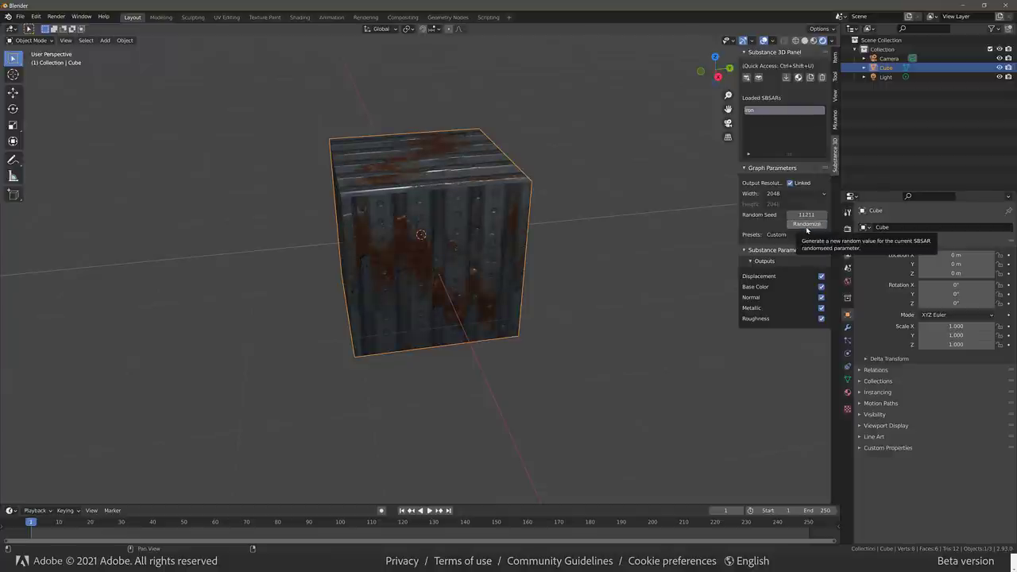
left_click(806, 224)
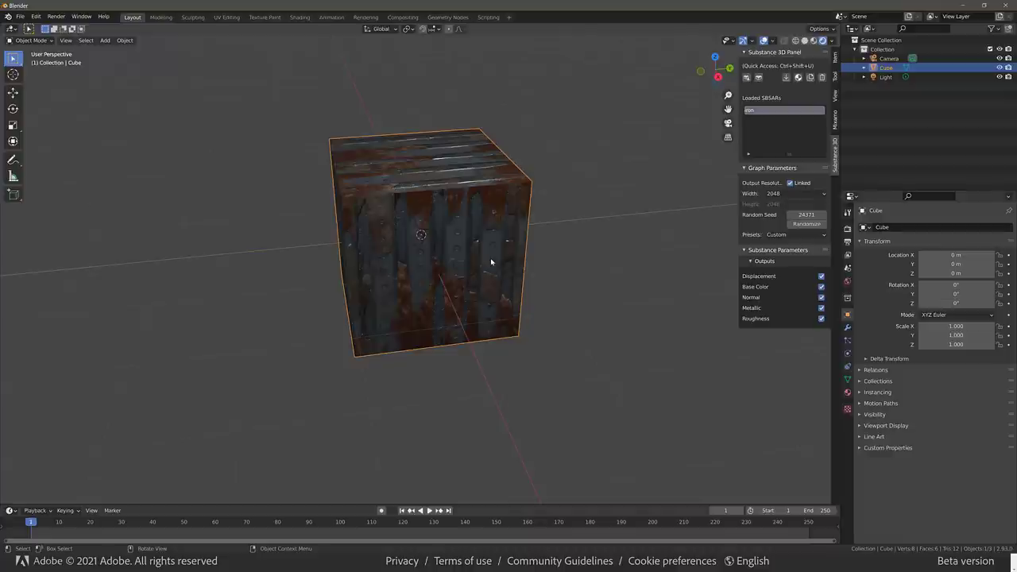
key("alt+tab")
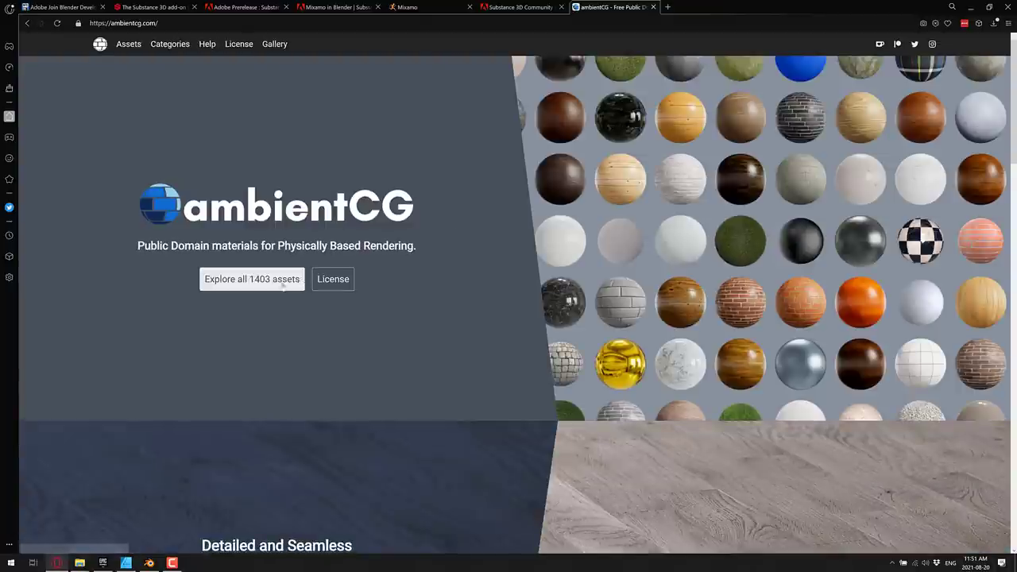
Step: Browse ambientCG's Substance results and download the Tiles Substance 013 SBSAR file
left_click(252, 279)
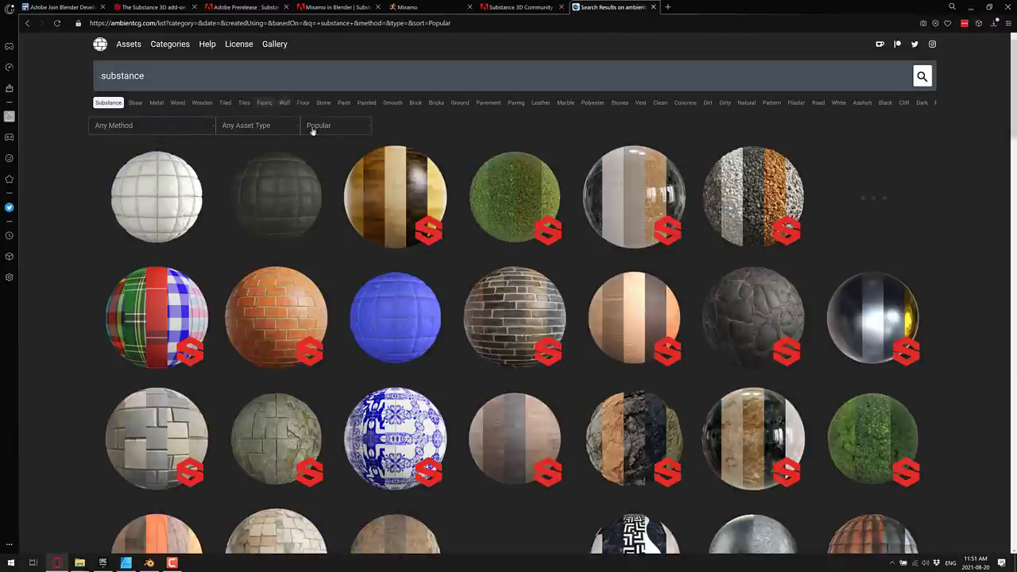
scroll("down", 3)
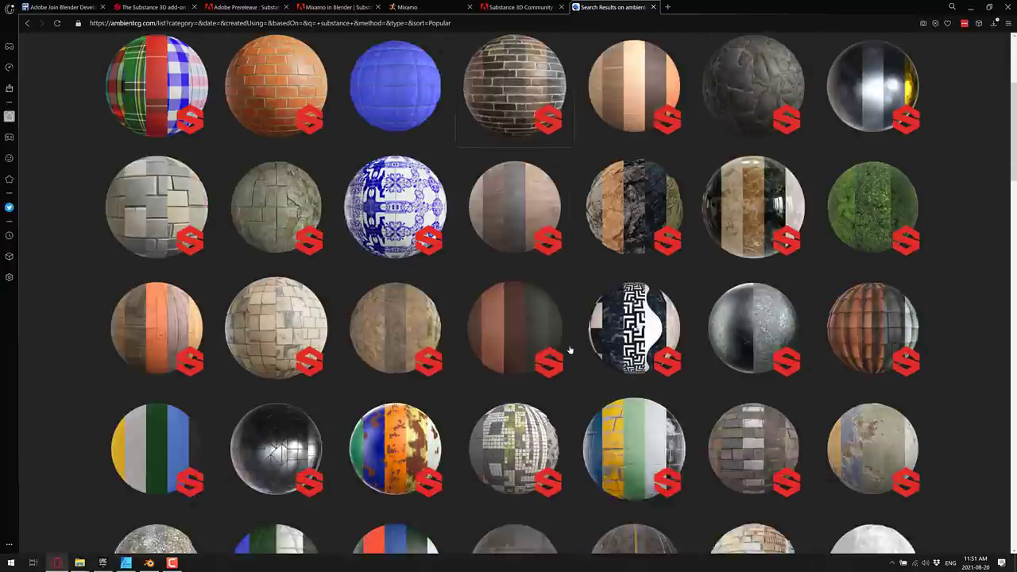
scroll("down", 3)
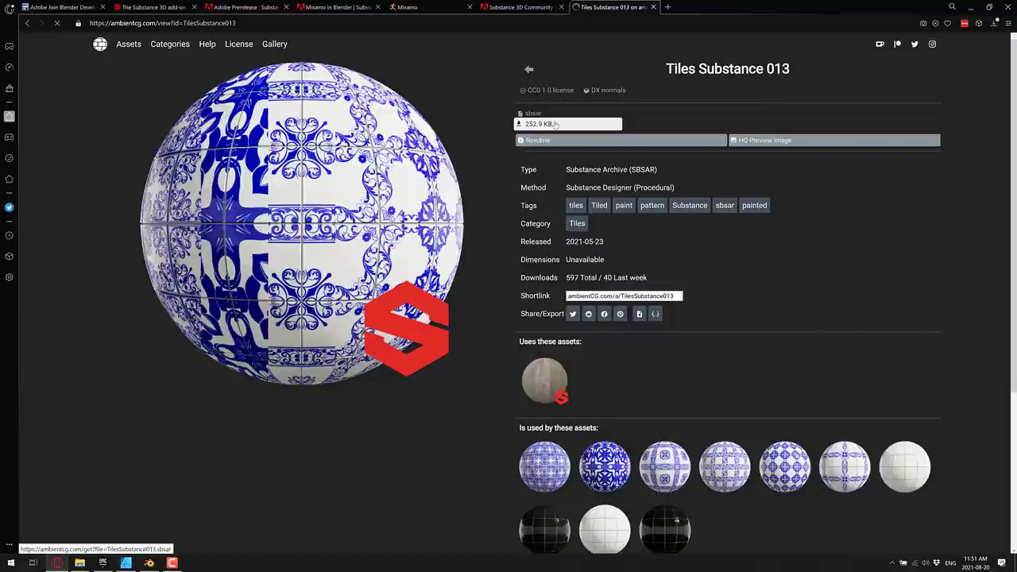
left_click(568, 124)
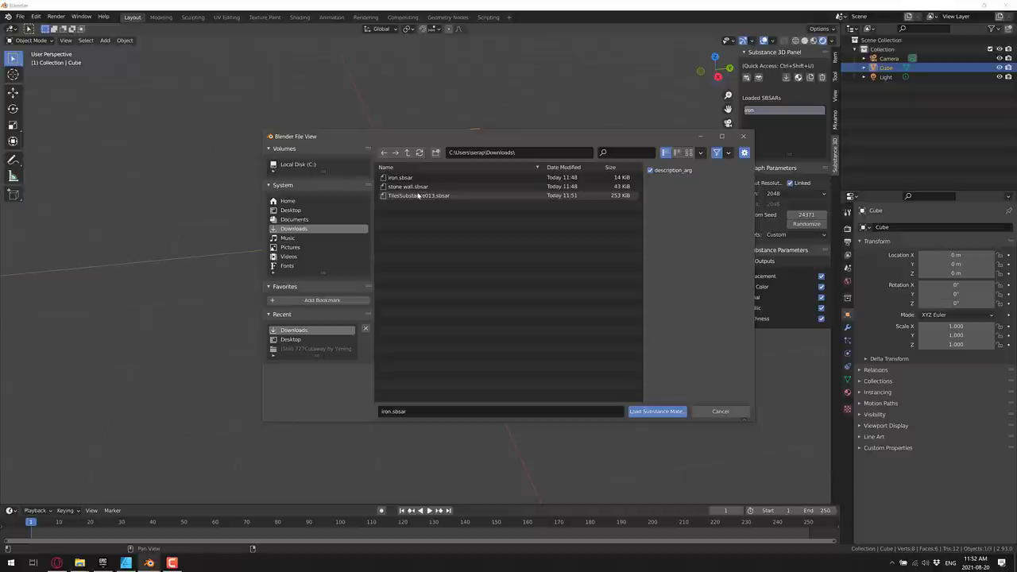
Step: Load TilesSubstance013.sbsar onto the cube and set its tile background colour to pink
left_click(655, 411)
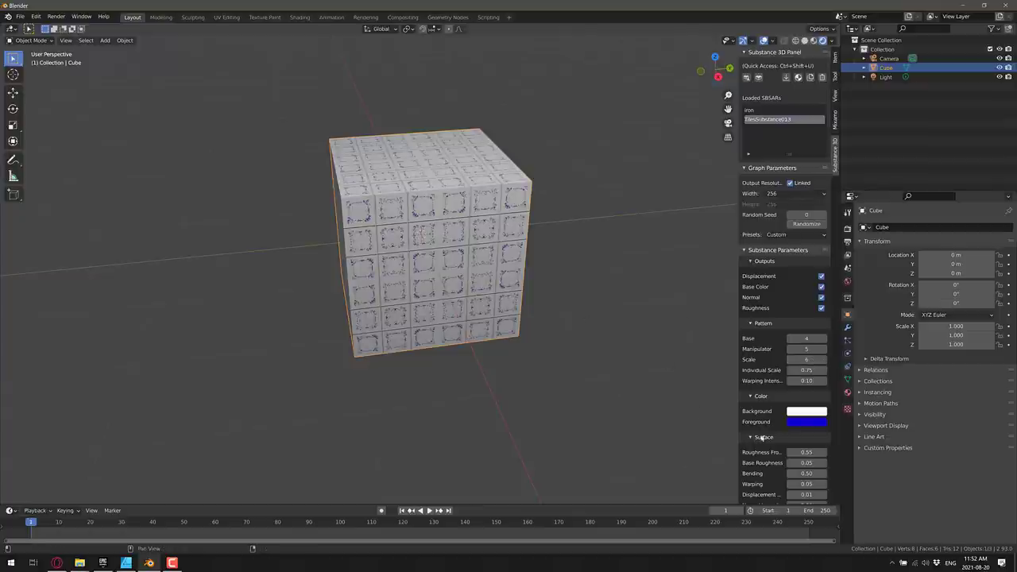
left_click(807, 422)
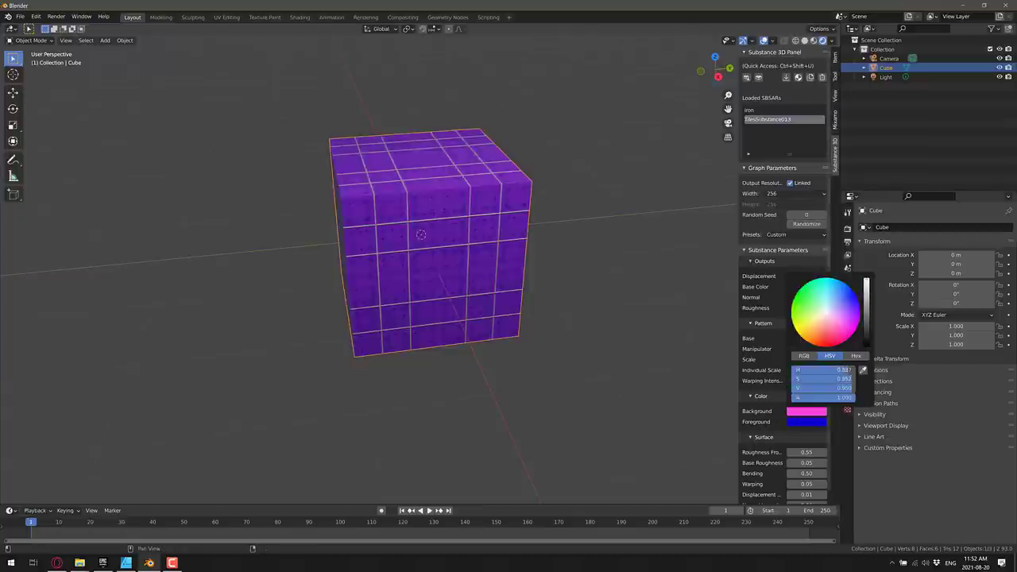
left_click(549, 273)
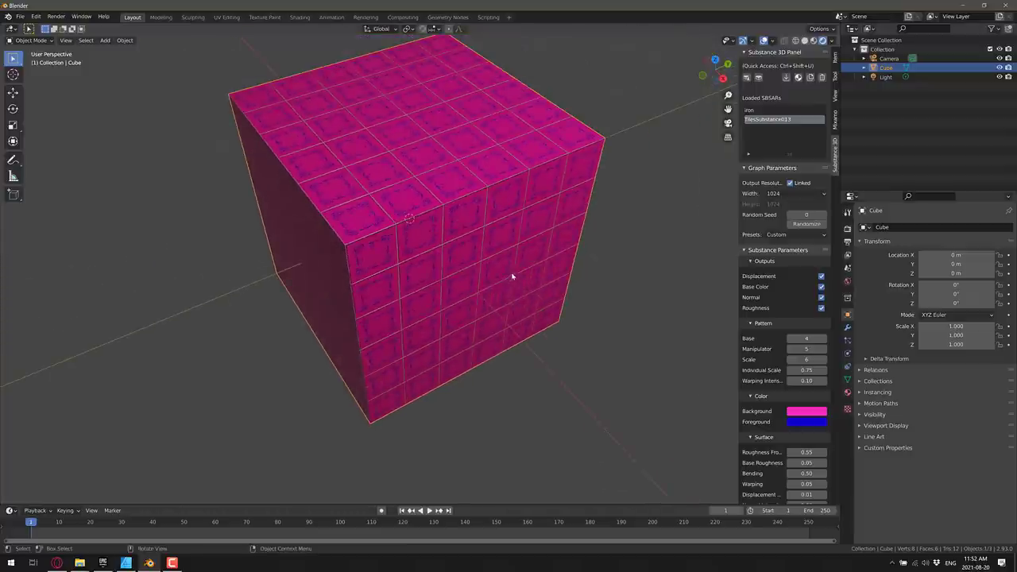
key("alt+tab")
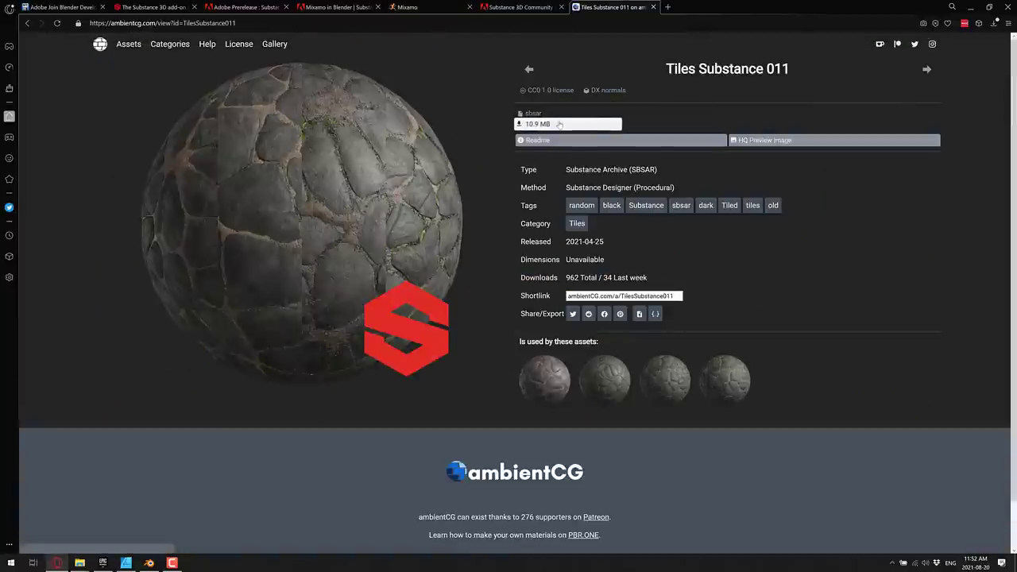
Step: Download the Tiles Substance 011 SBSAR from ambientCG and return to Blender
left_click(532, 123)
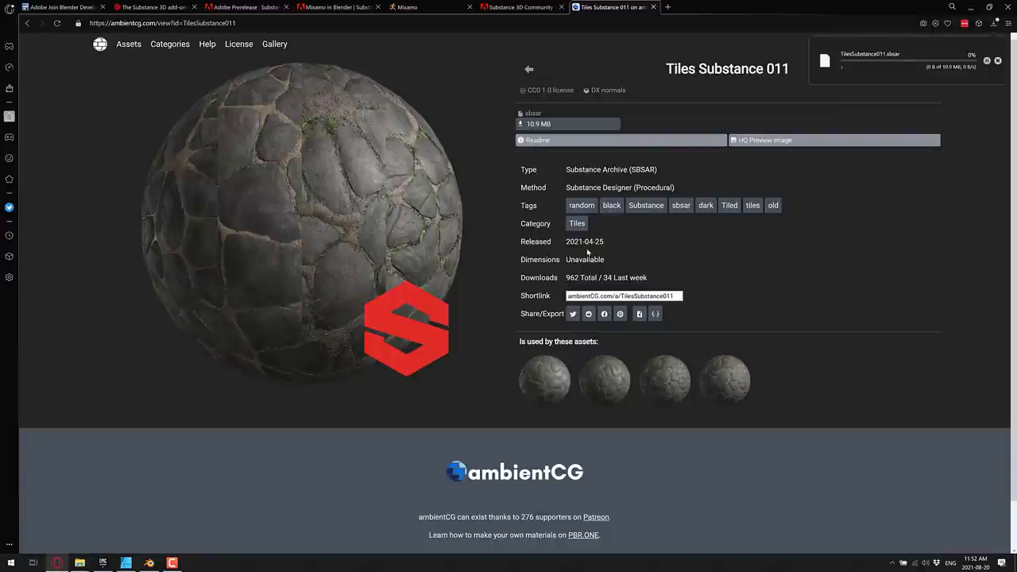
key("alt+tab")
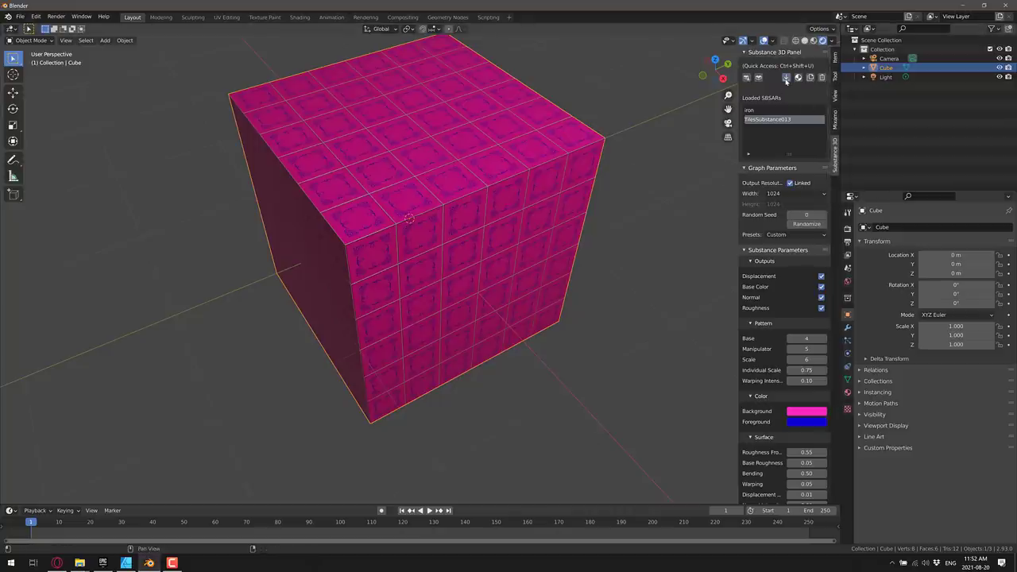
Step: Load TilesSubstance011.sbsar from Downloads into the Substance 3D panel
left_click(786, 77)
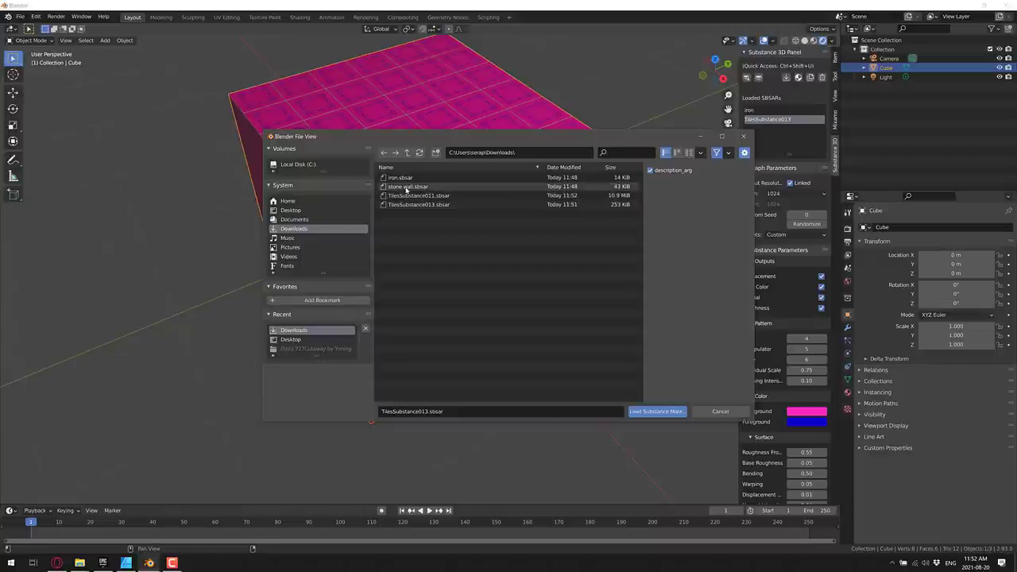
left_click(656, 411)
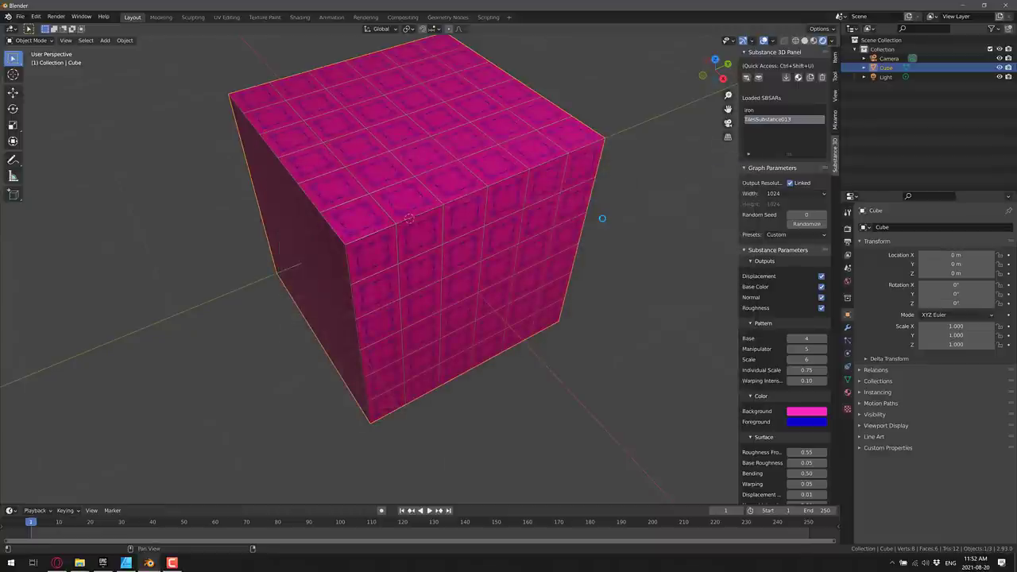
left_click(787, 77)
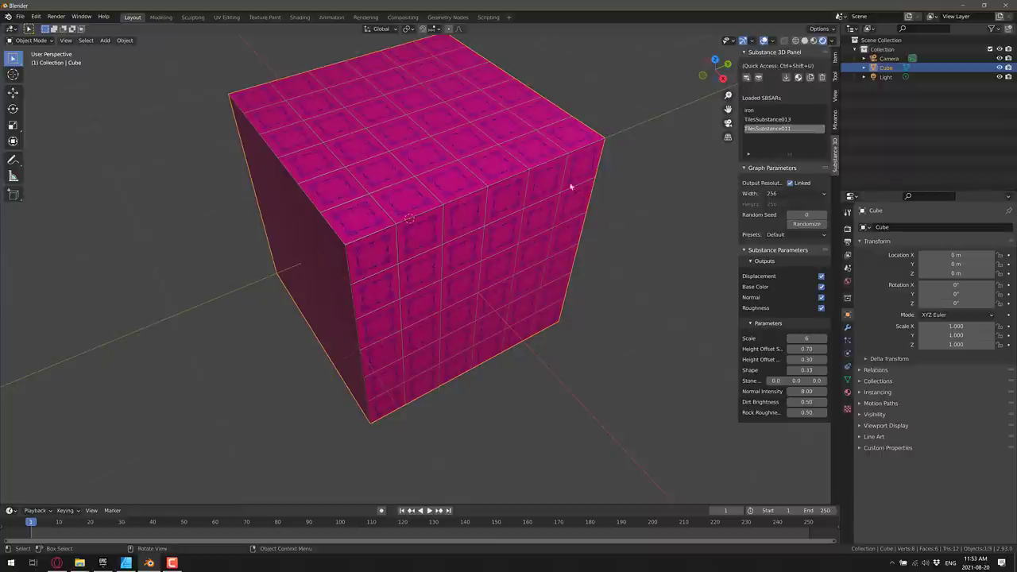
mouse_move(410, 202)
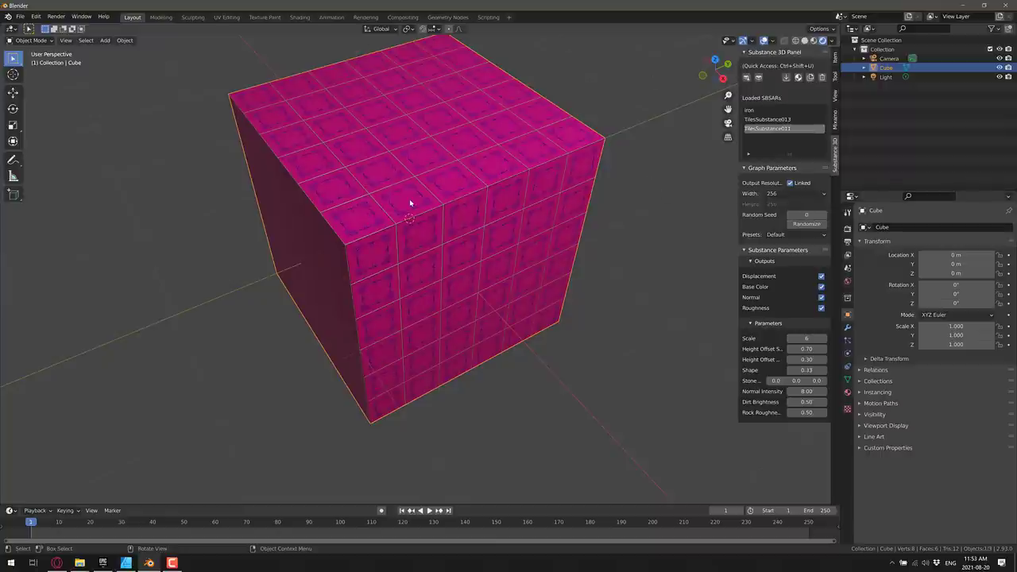
mouse_move(351, 50)
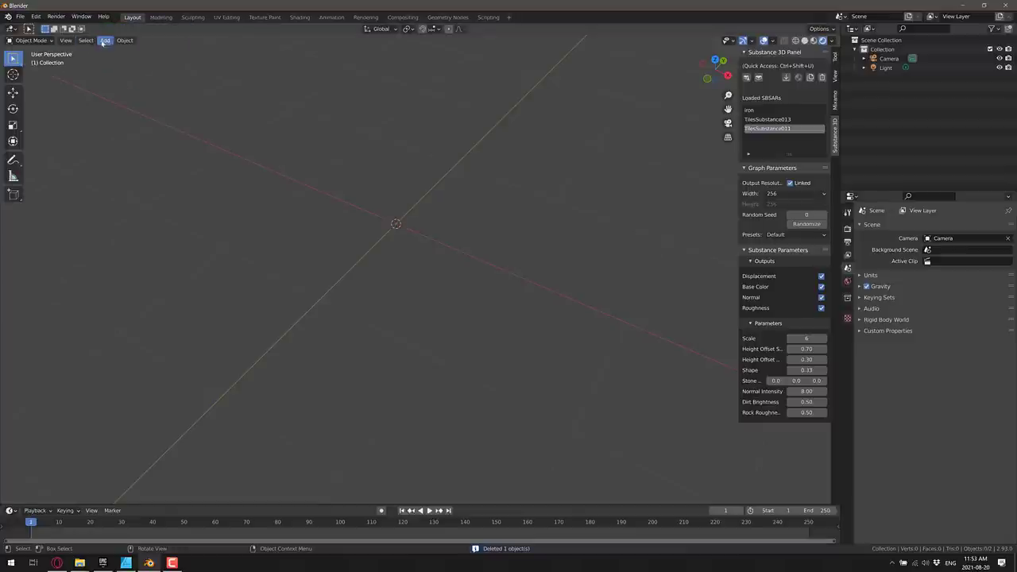
Step: Add a UV sphere with 500 segments in place of the cube
left_click(105, 40)
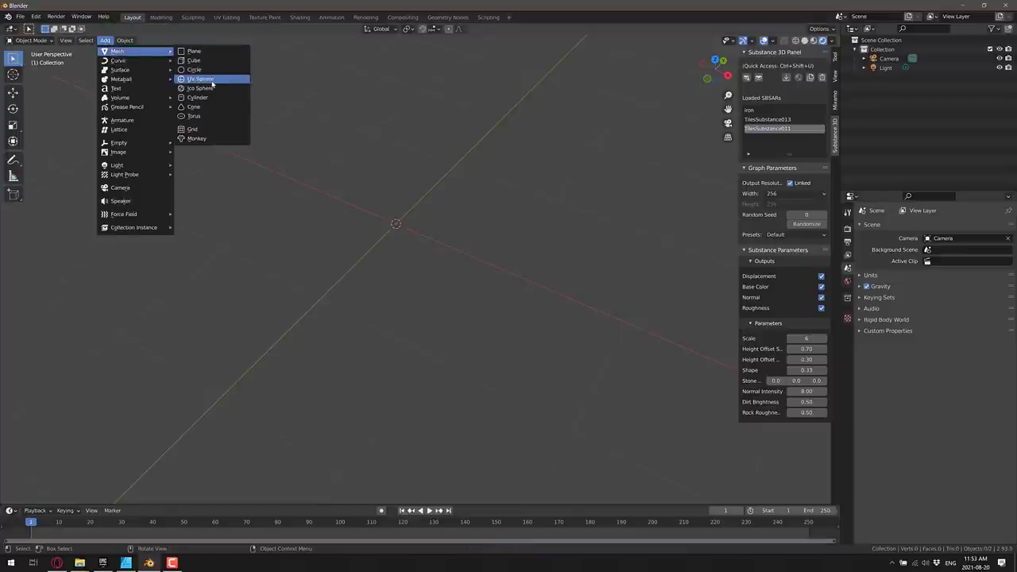
left_click(201, 78)
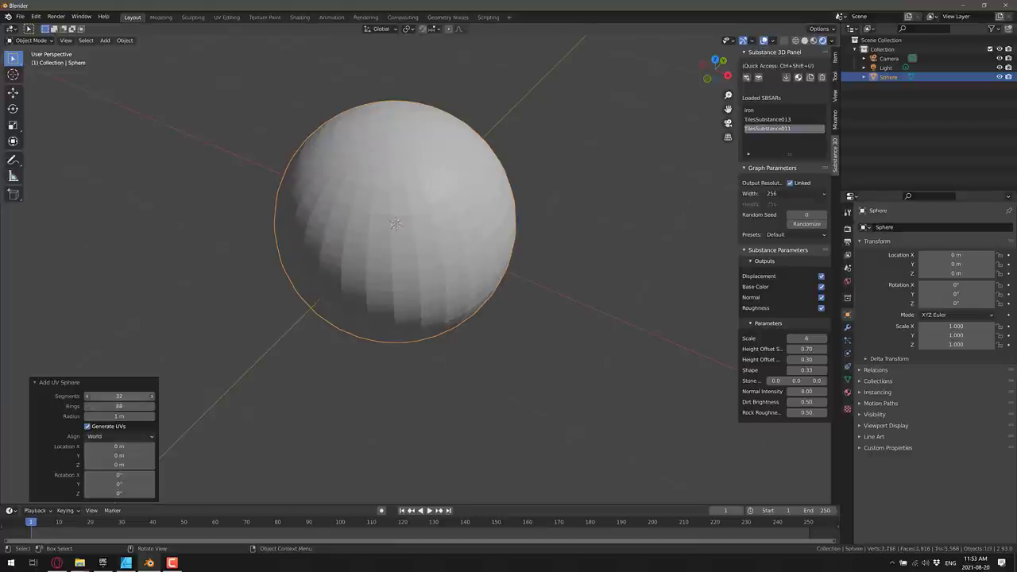
type("104")
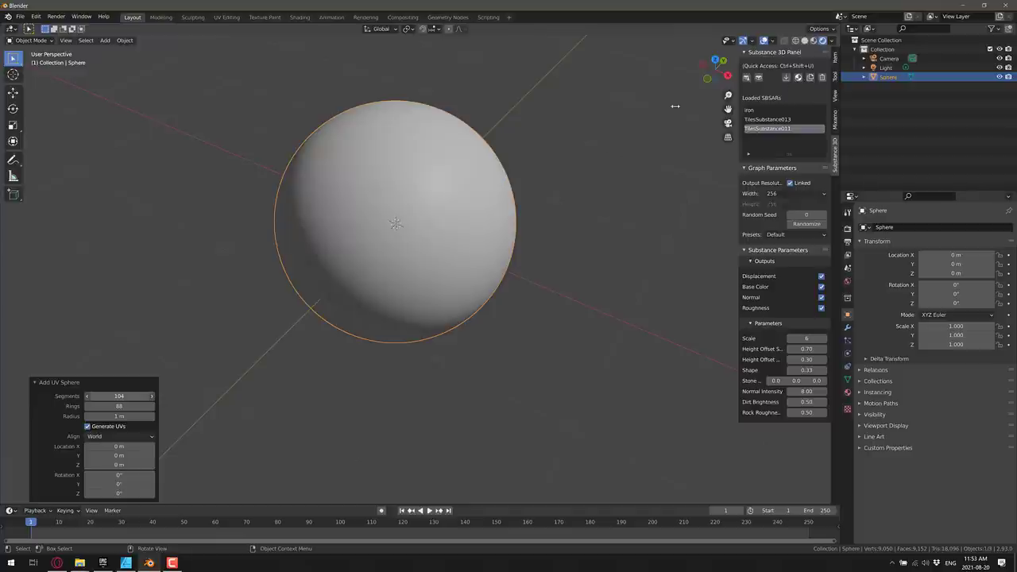
mouse_move(166, 378)
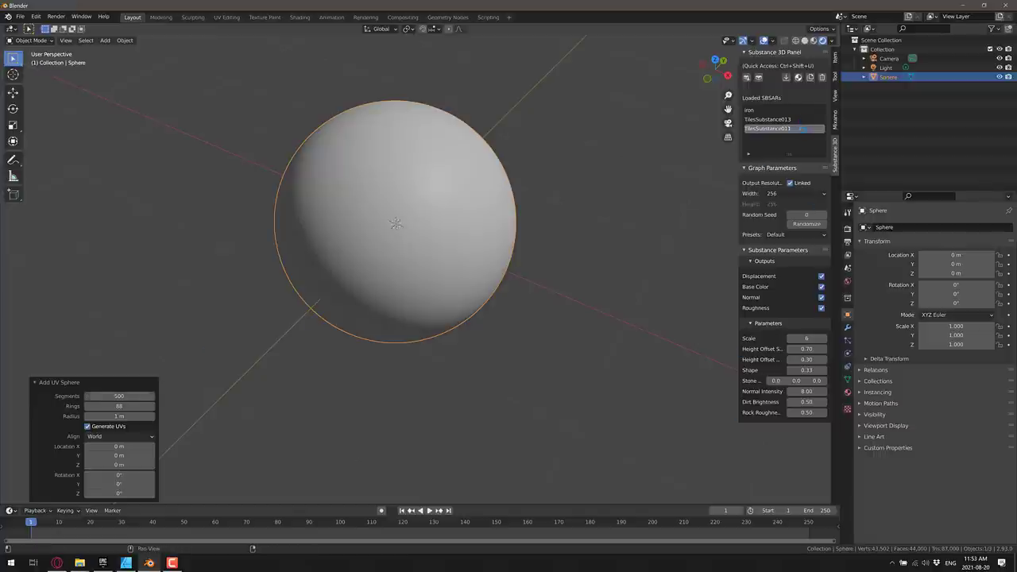
mouse_move(323, 259)
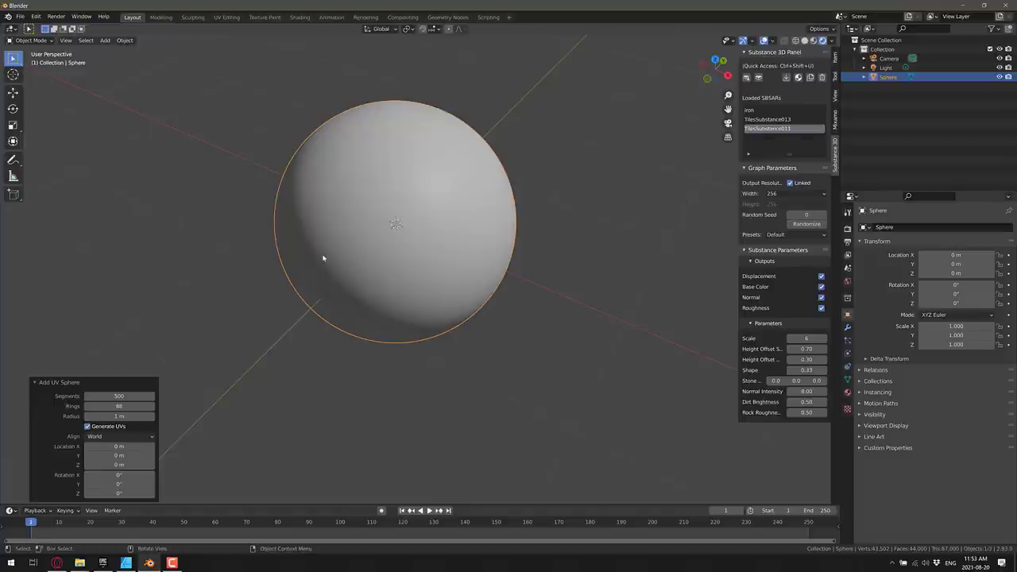
mouse_move(405, 205)
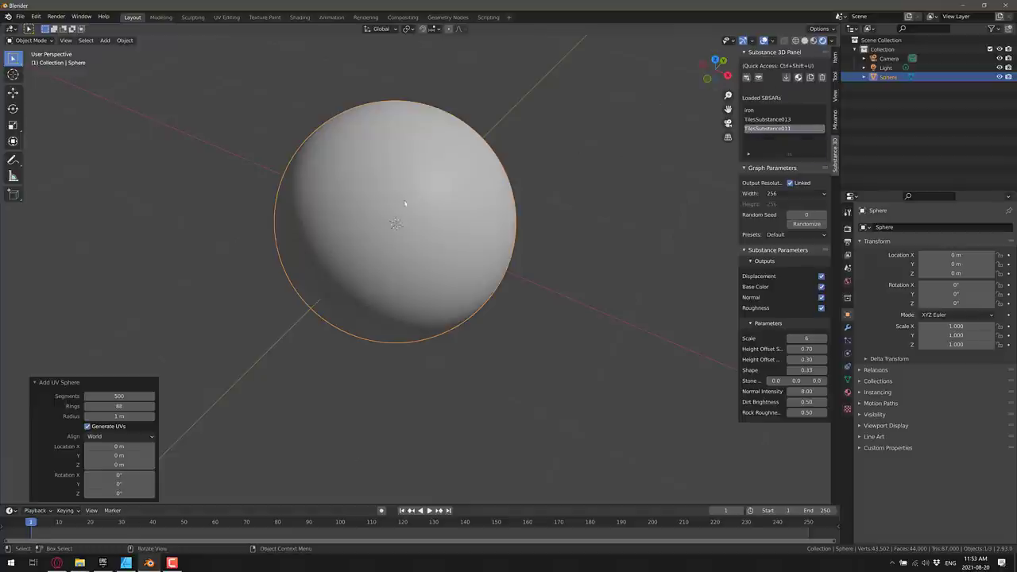
mouse_move(424, 210)
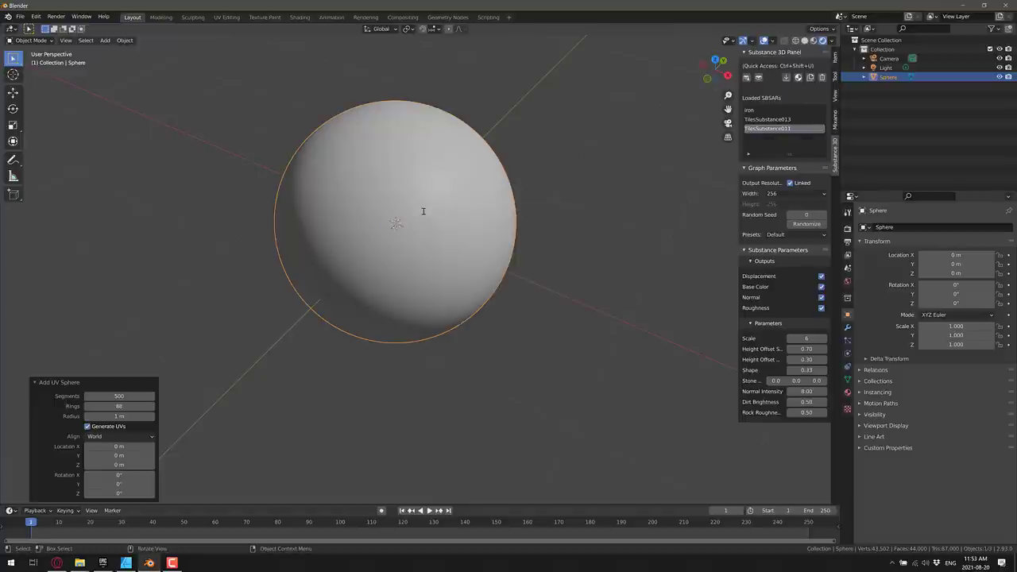
Step: Switch the sphere into Edit Mode and project UVs onto it
left_click(31, 41)
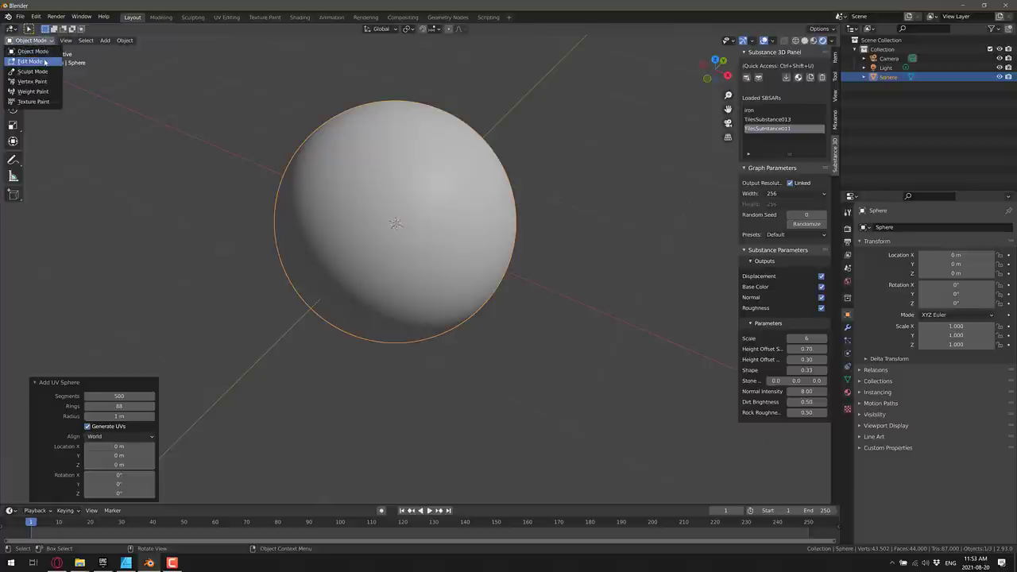
left_click(29, 61)
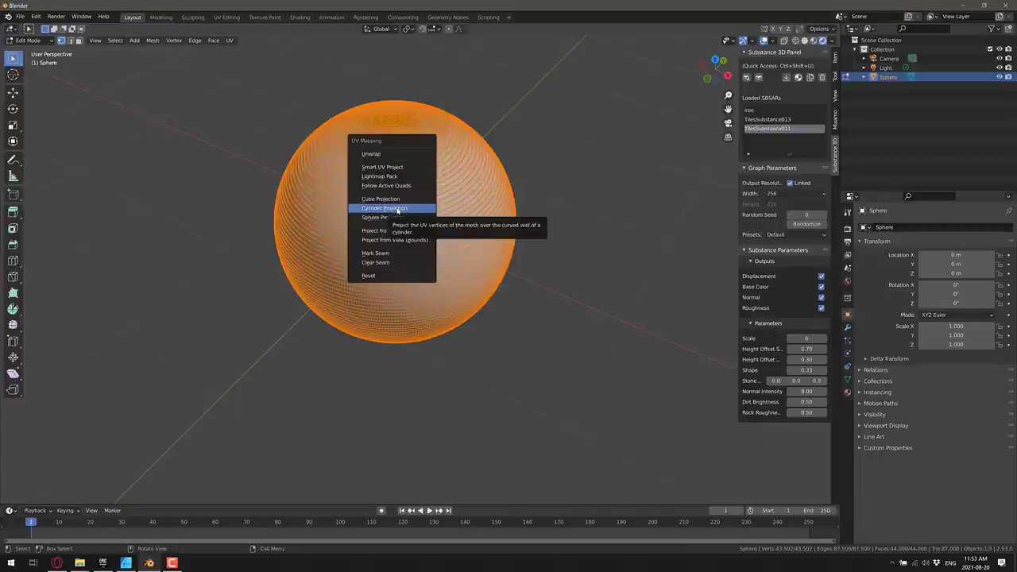
left_click(375, 217)
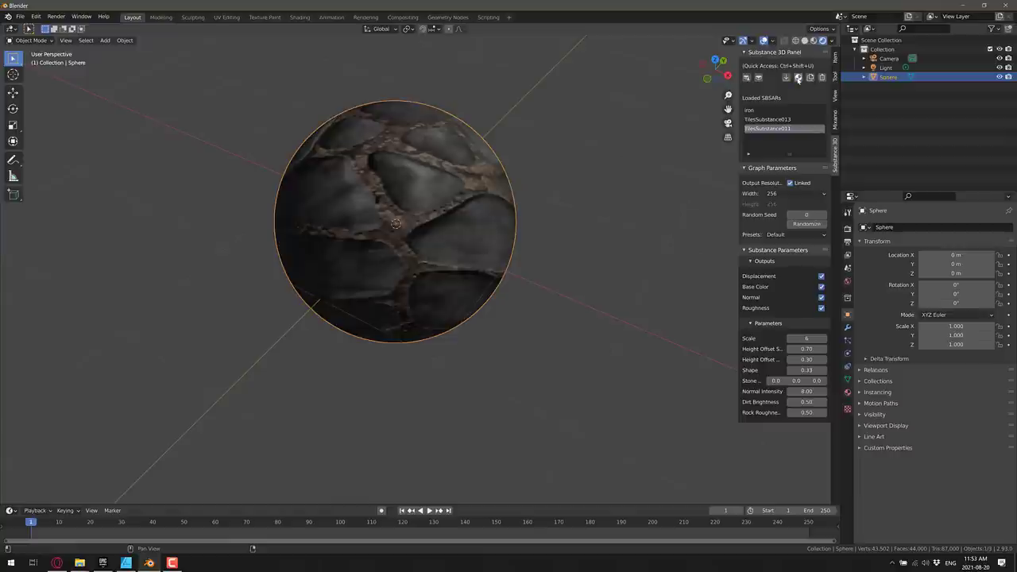
Step: Apply the cracked stone tiles to the sphere at 1024, adjust rock roughness, and randomize the seed
left_click(795, 193)
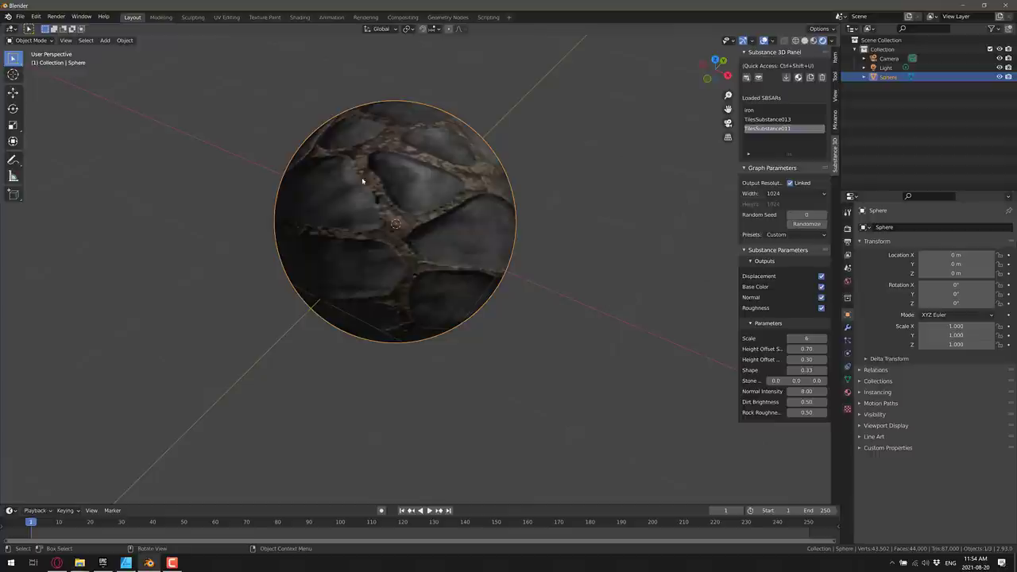
mouse_move(443, 272)
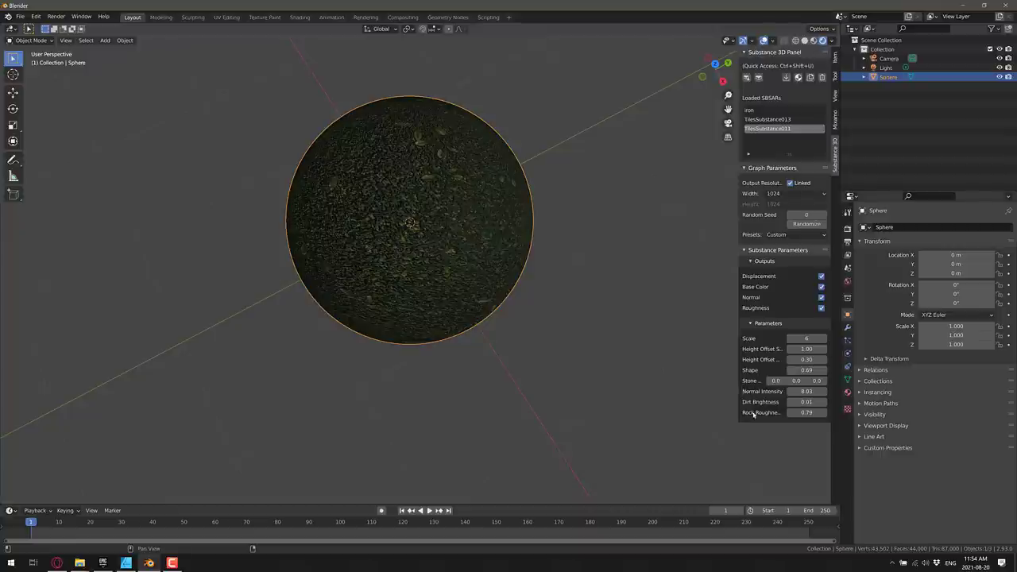
left_click(807, 223)
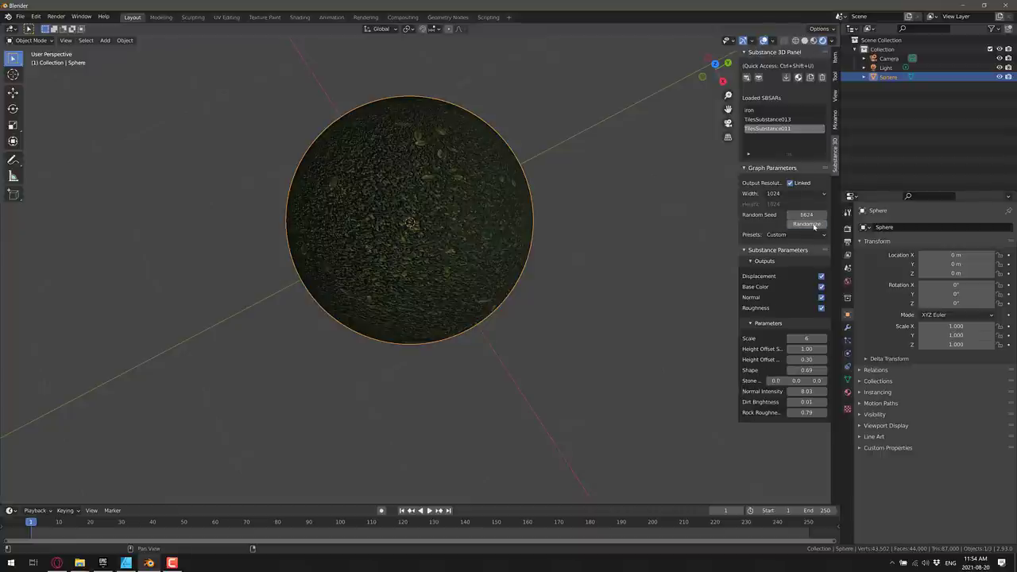
left_click(806, 224)
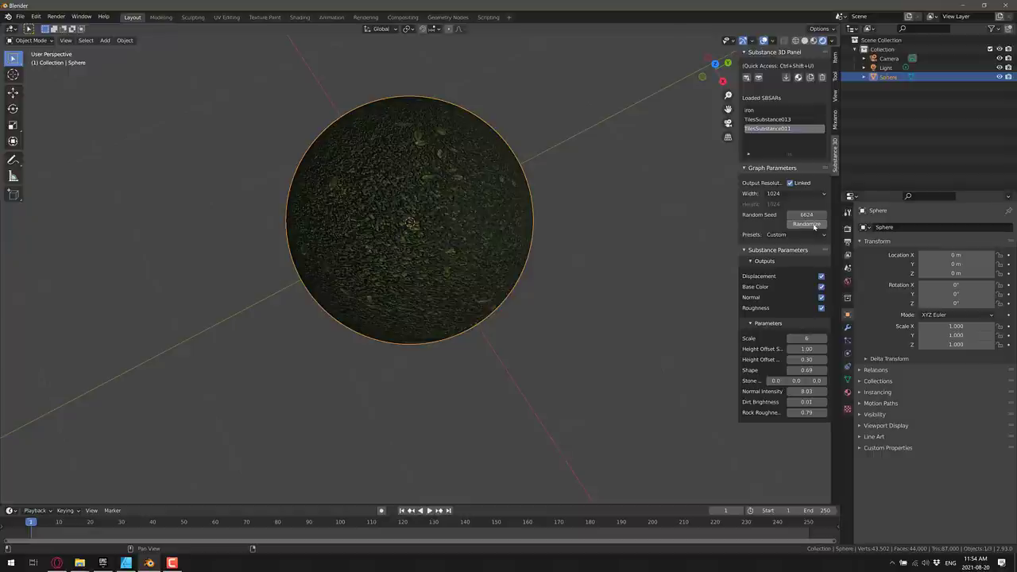
left_click(806, 223)
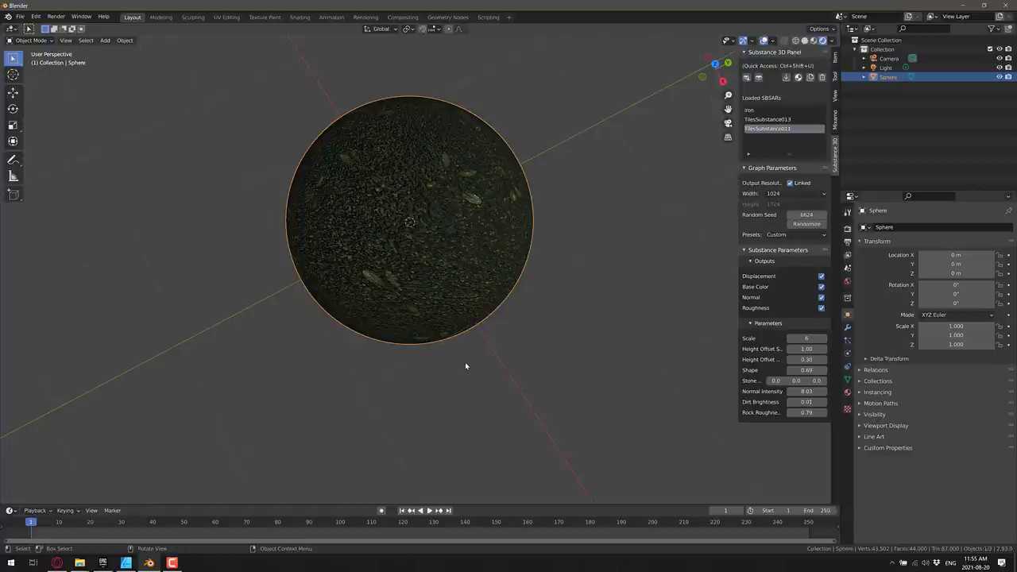
mouse_move(600, 93)
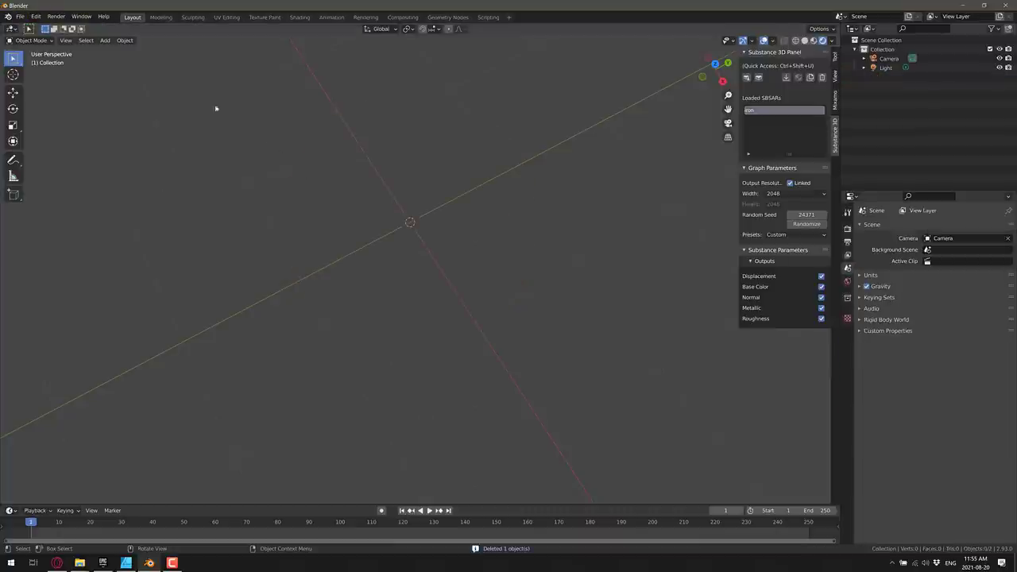
Step: Add a fresh UV sphere, waiting out Blender's freeze in Task Manager before closing it
left_click(105, 40)
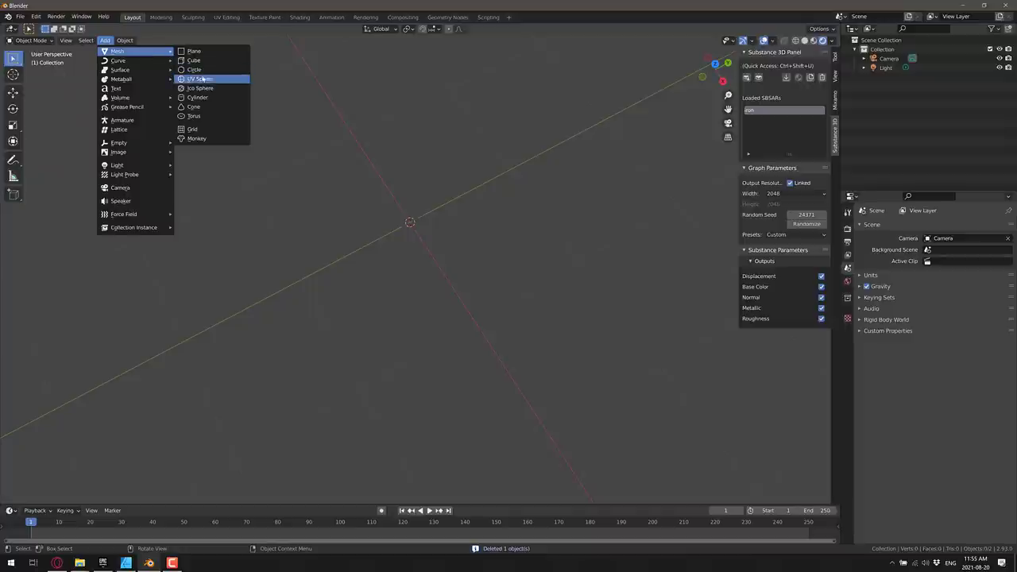
mouse_move(294, 137)
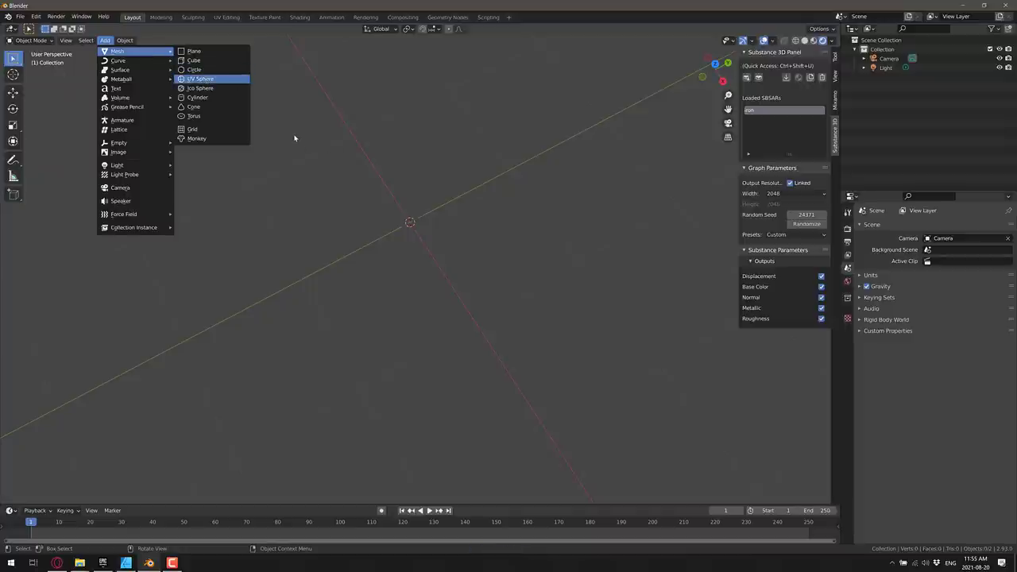
mouse_move(217, 93)
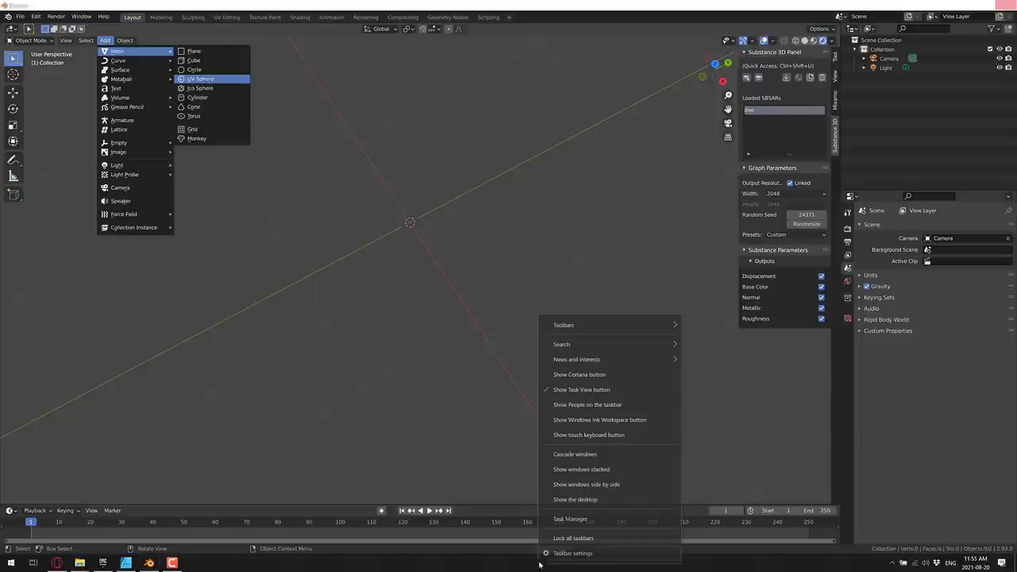
left_click(570, 518)
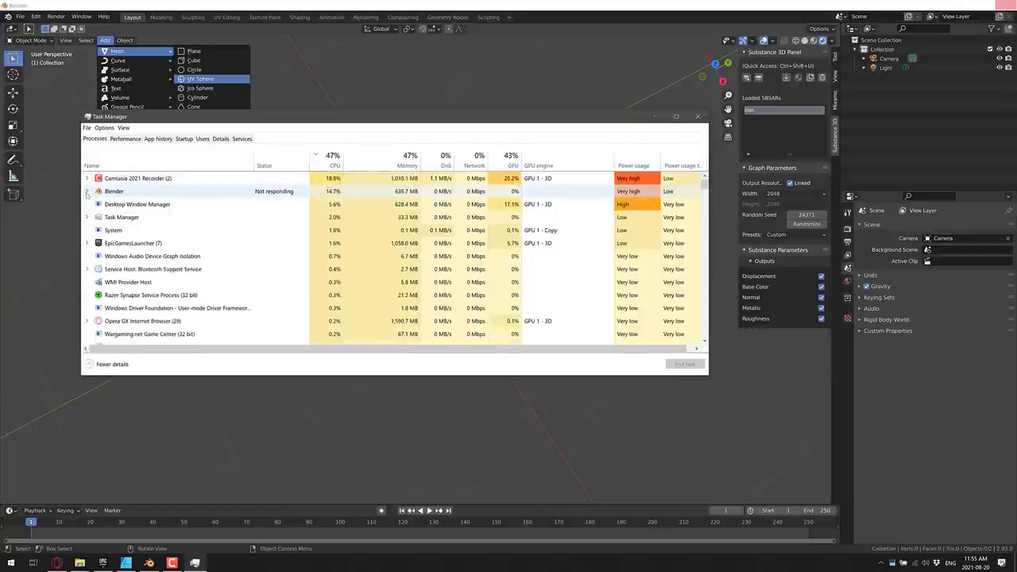
left_click(201, 79)
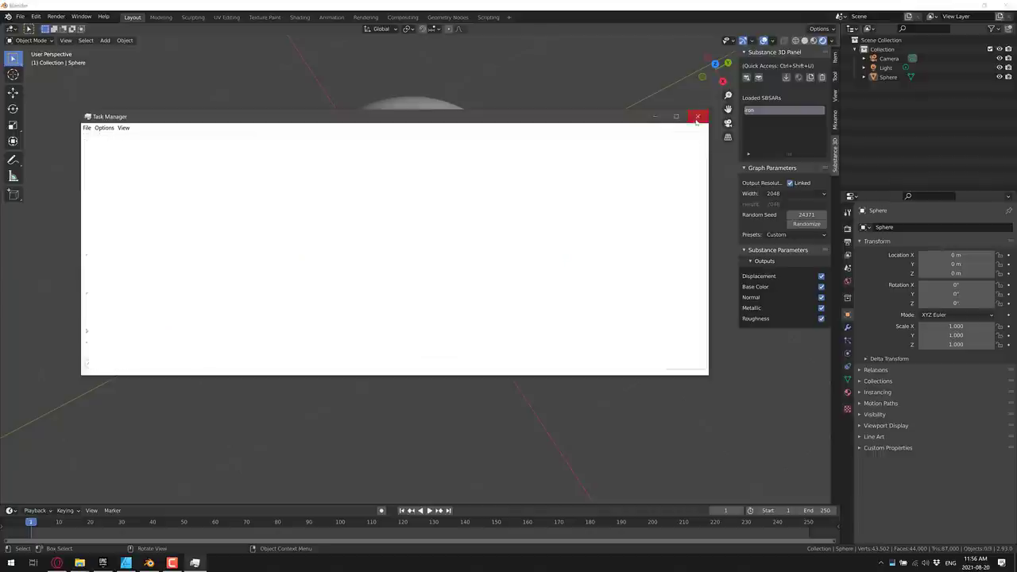
left_click(698, 117)
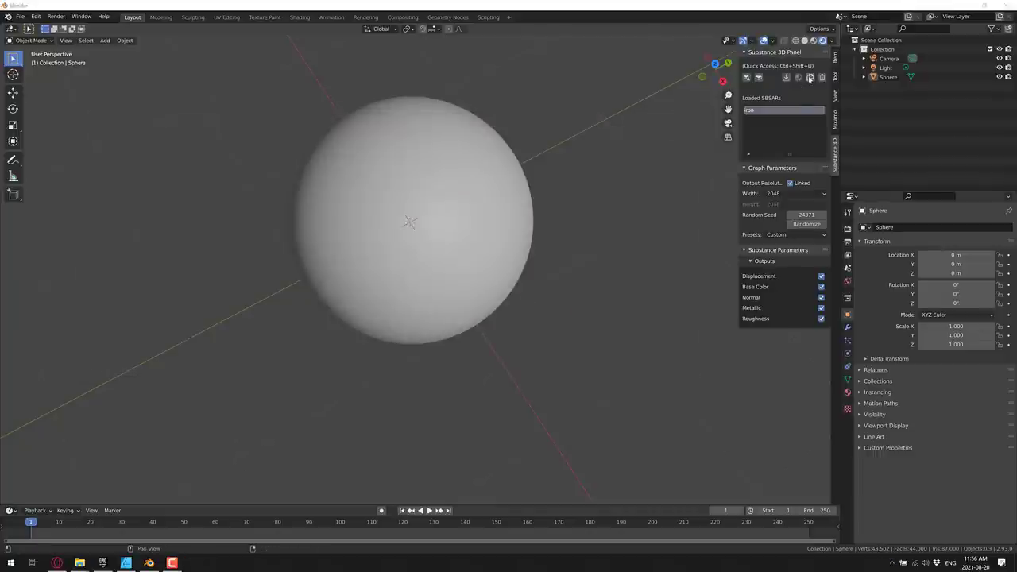